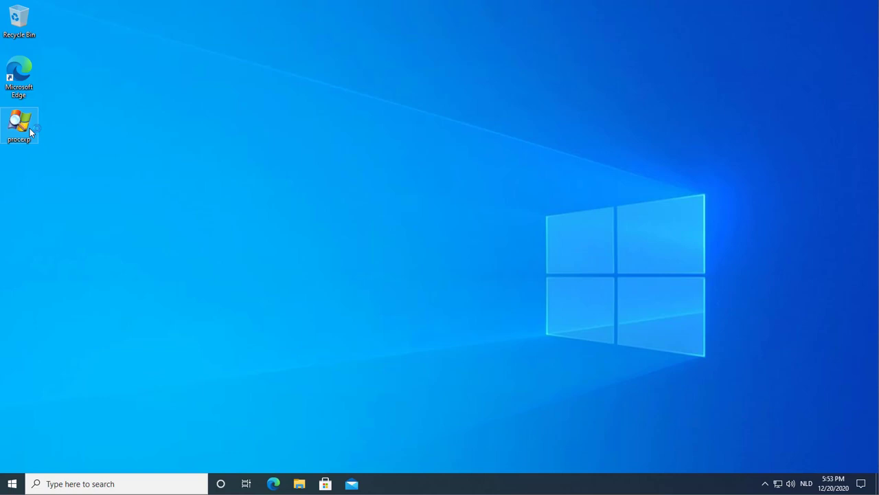
Launch Process Explorer from the desktop and run Check VirusTotal.com on all running processes.
{"action": "double_click", "coordinate": [19, 123]}
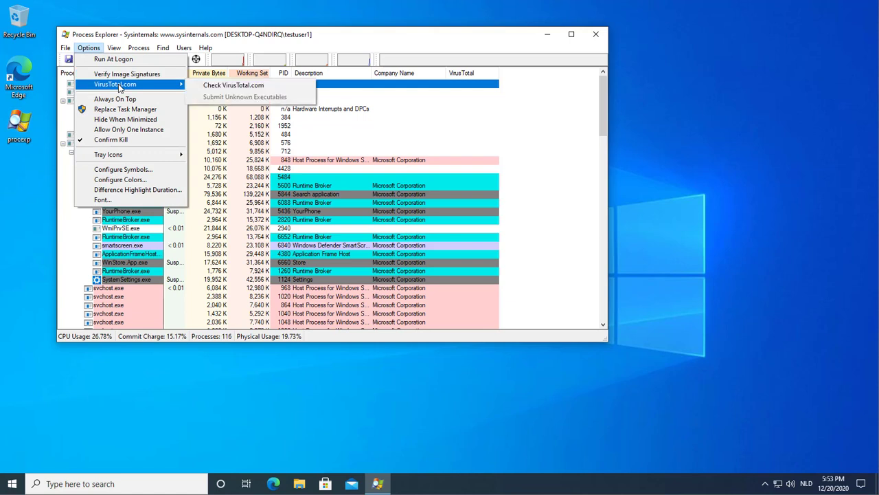
{"action": "left_click", "coordinate": [233, 85]}
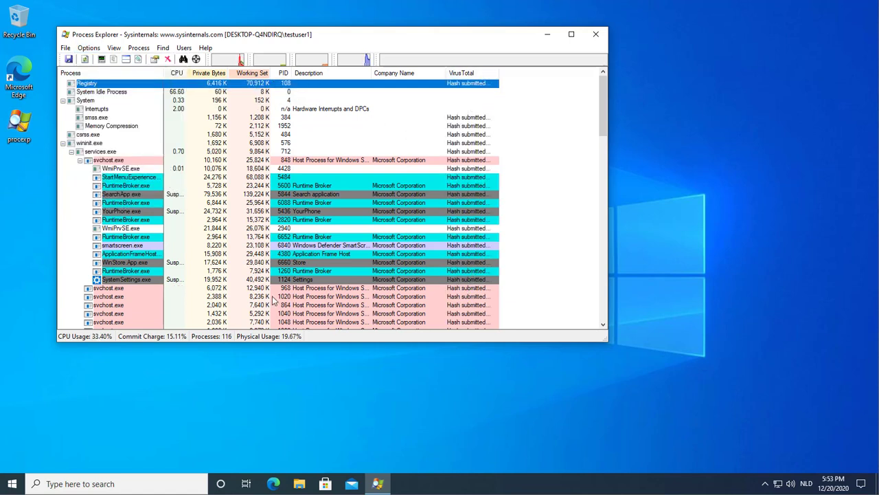
{"action": "mouse_move", "coordinate": [487, 294]}
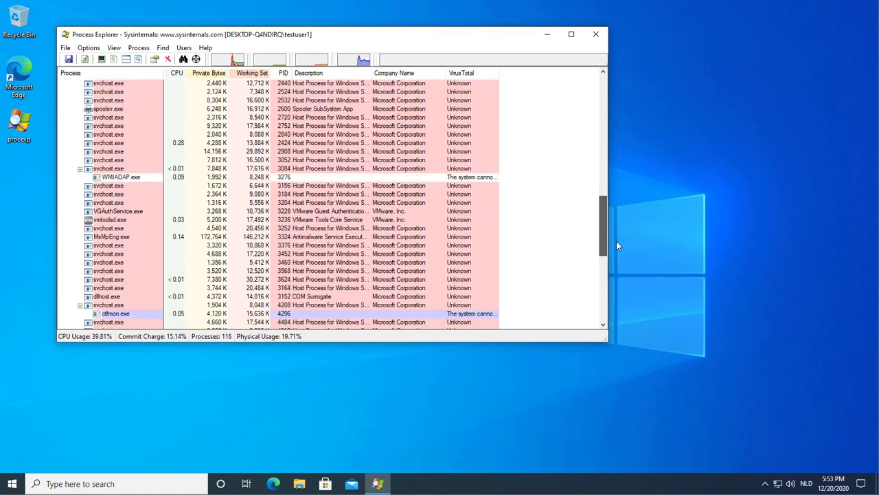
{"action": "scroll", "scroll_direction": "down", "scroll_amount": 3}
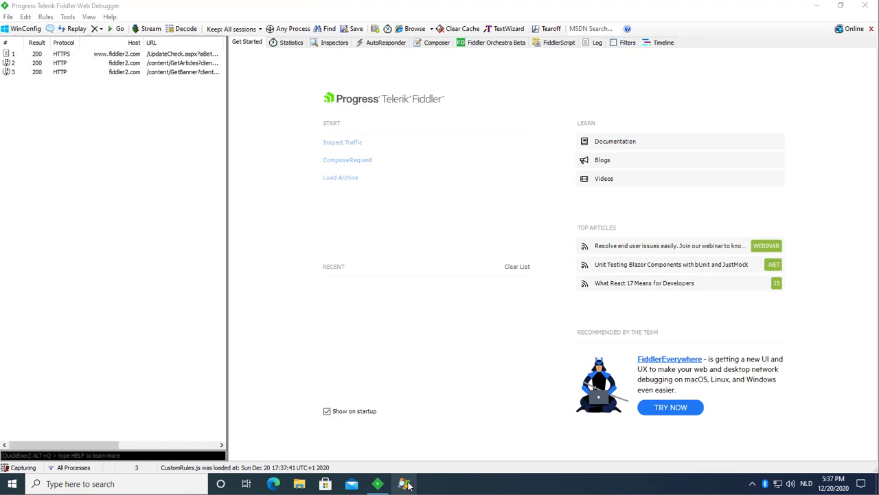
Bring Process Explorer forward, locate vmtoolsd.exe and send it for a VirusTotal check.
{"action": "left_click", "coordinate": [404, 483]}
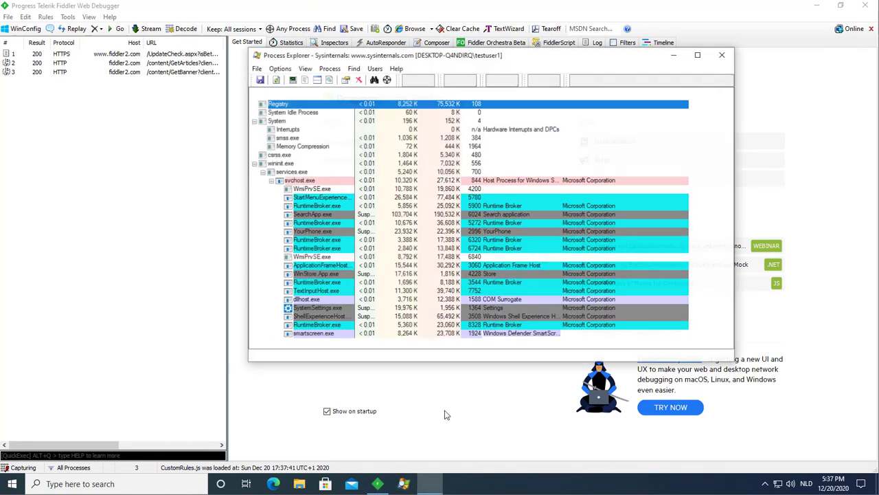
{"action": "scroll", "scroll_direction": "down", "scroll_amount": 3}
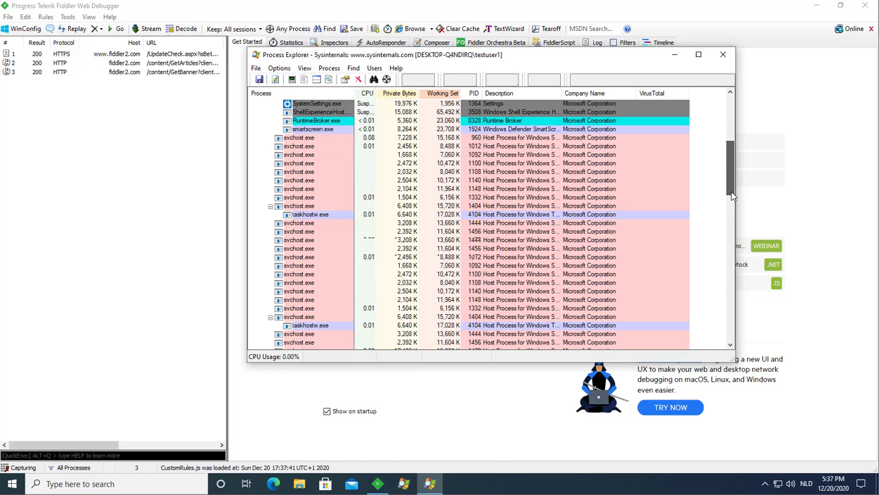
{"action": "scroll", "scroll_direction": "down", "scroll_amount": 3}
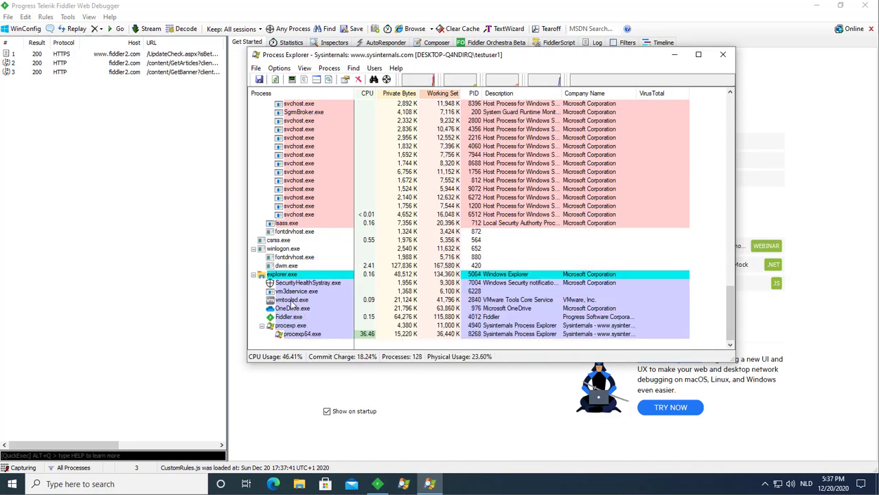
{"action": "left_click", "coordinate": [291, 300]}
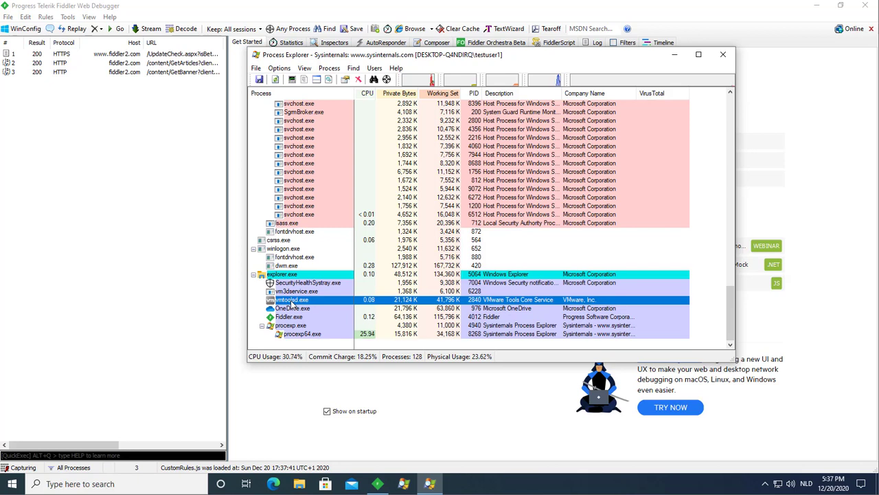
{"action": "right_click", "coordinate": [291, 300]}
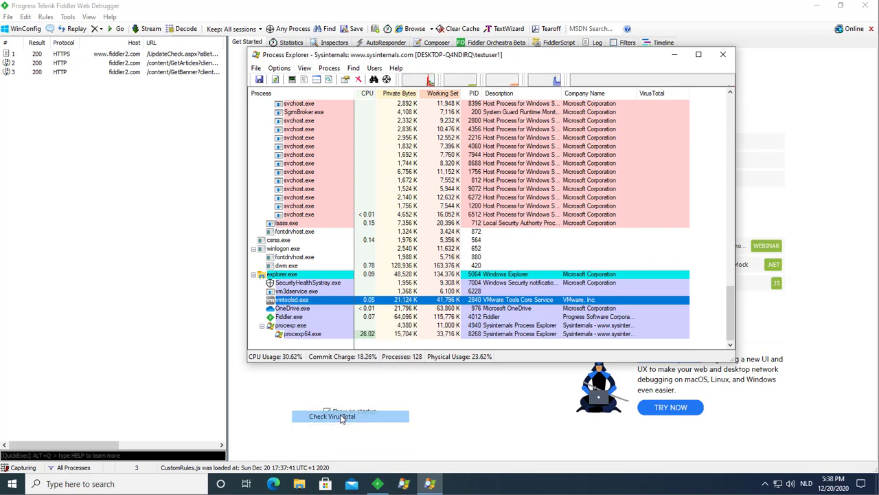
{"action": "left_click", "coordinate": [332, 415]}
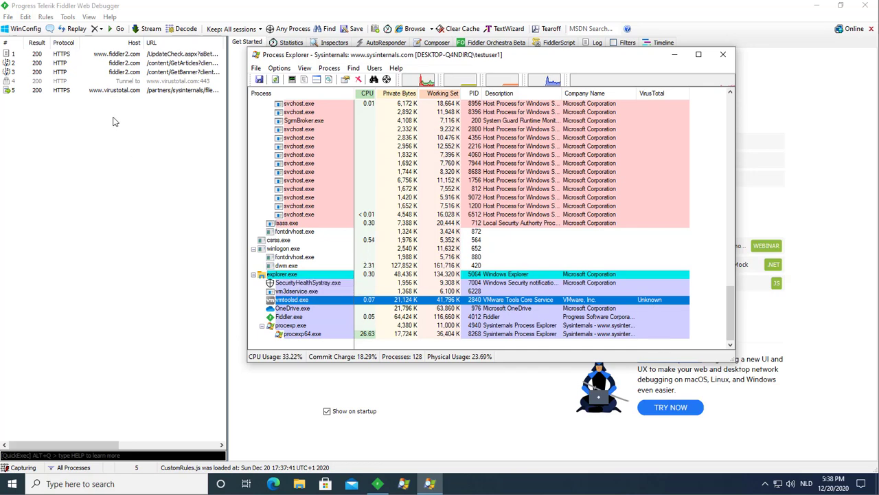
{"action": "left_click", "coordinate": [723, 55]}
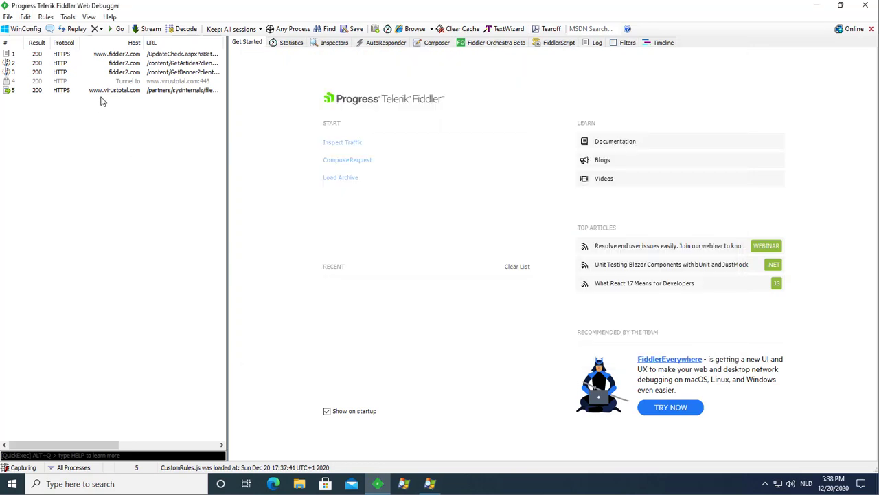
{"action": "mouse_move", "coordinate": [158, 98]}
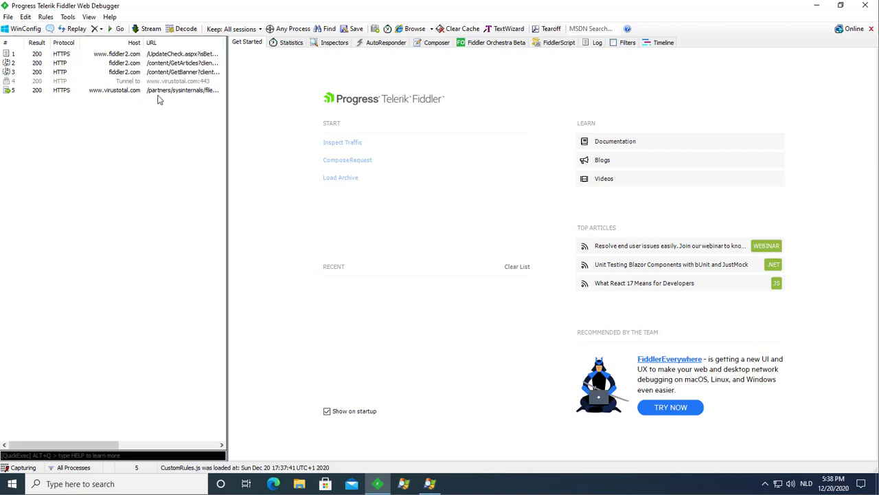
{"action": "left_click", "coordinate": [112, 91]}
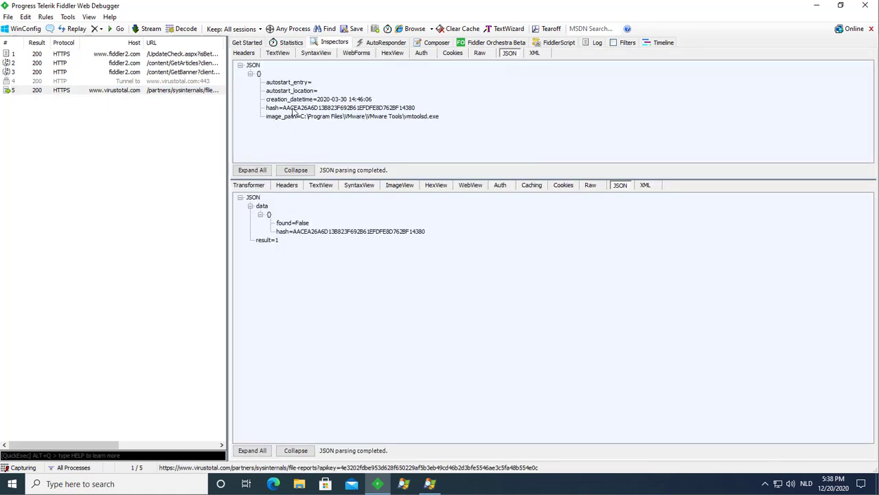
{"action": "mouse_move", "coordinate": [278, 123]}
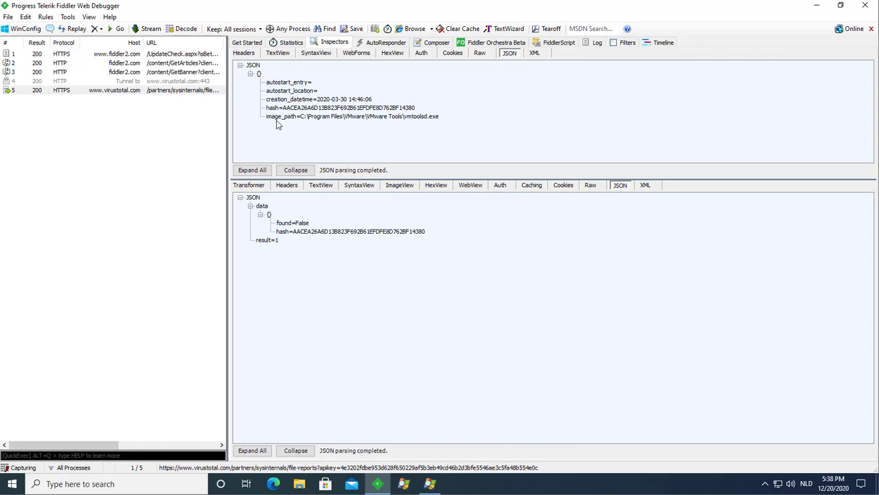
{"action": "mouse_move", "coordinate": [297, 114]}
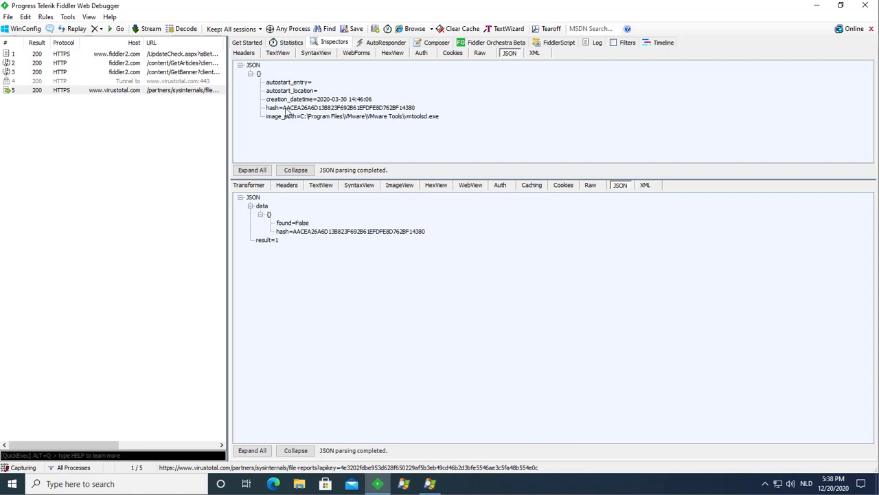
{"action": "mouse_move", "coordinate": [415, 222]}
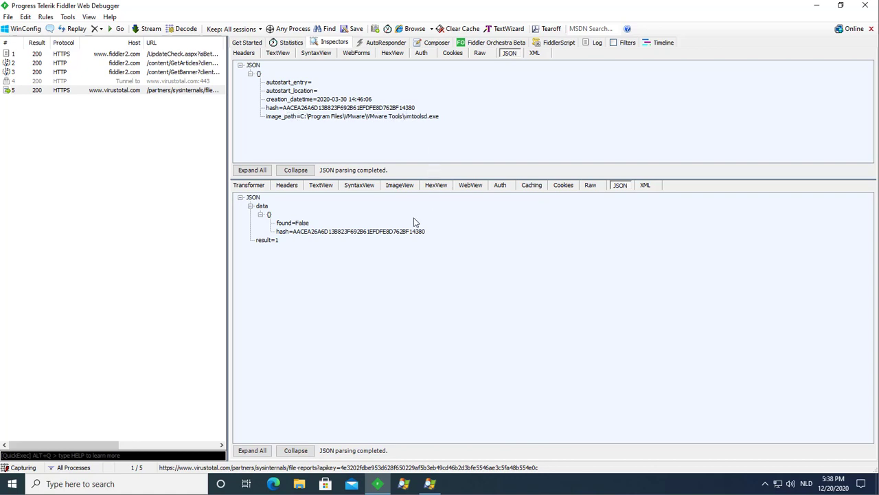
{"action": "mouse_move", "coordinate": [286, 258]}
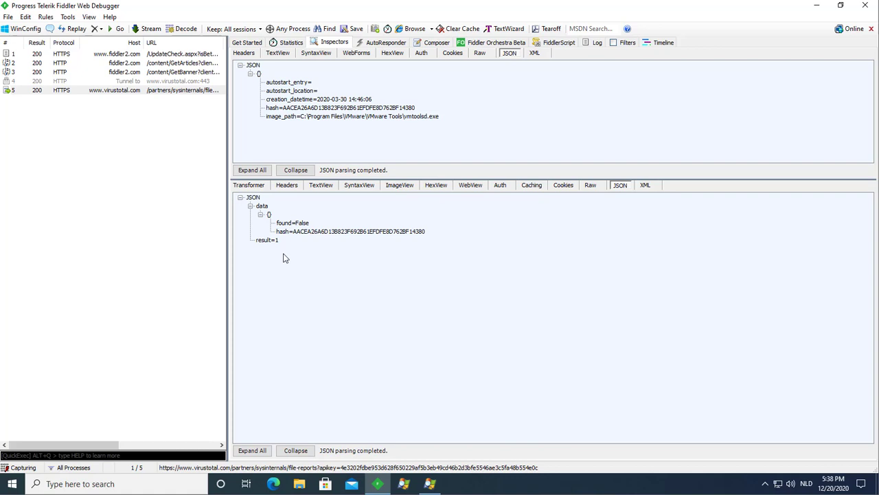
{"action": "mouse_move", "coordinate": [310, 218]}
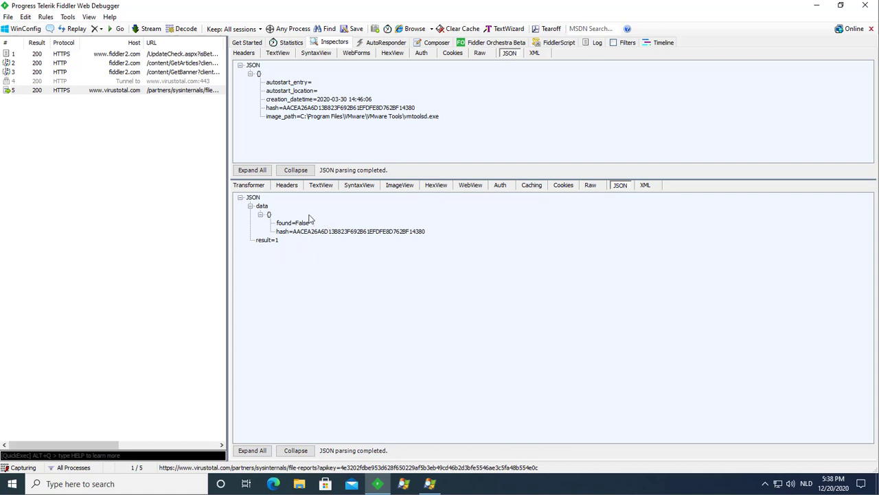
{"action": "mouse_move", "coordinate": [316, 264]}
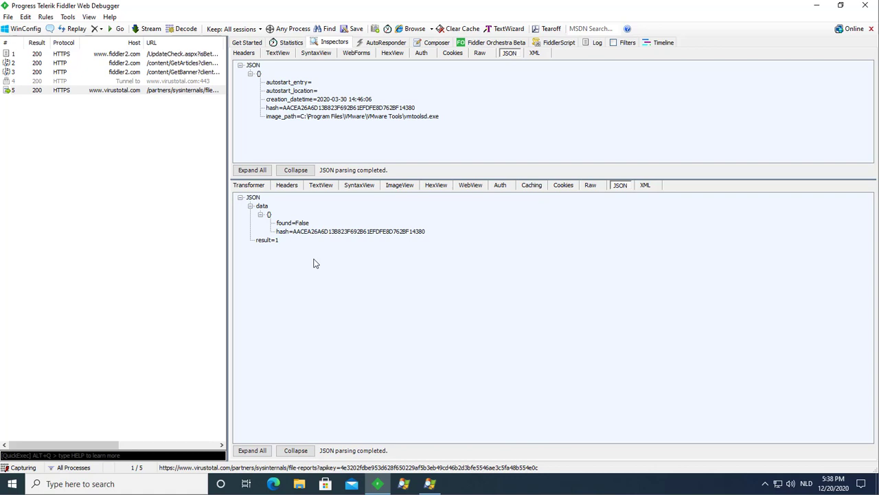
{"action": "mouse_move", "coordinate": [433, 247]}
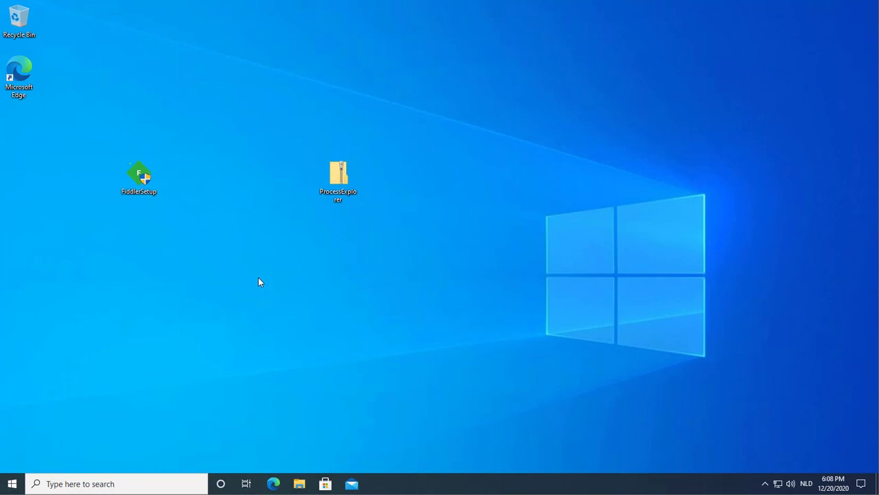
{"action": "mouse_move", "coordinate": [277, 352]}
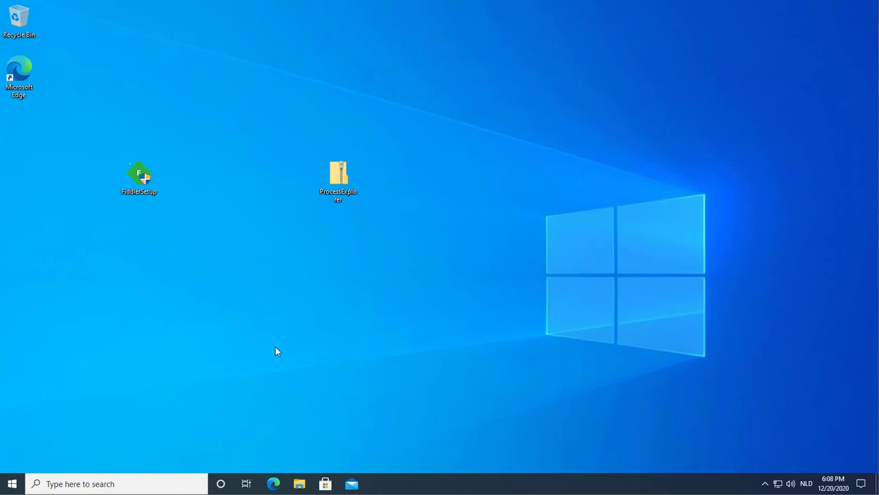
{"action": "mouse_move", "coordinate": [223, 180]}
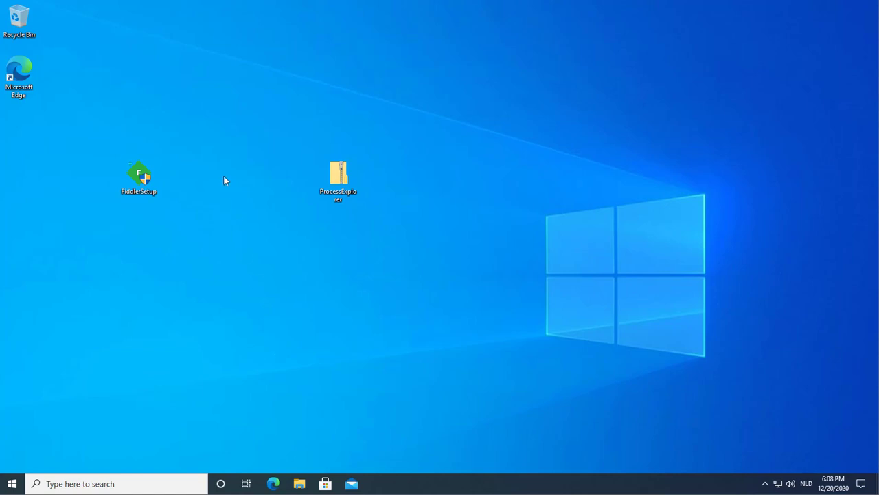
{"action": "mouse_move", "coordinate": [148, 195]}
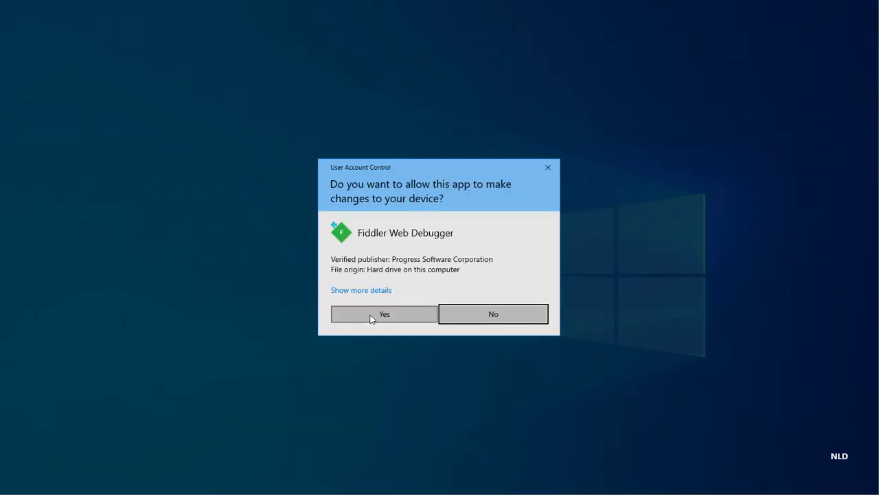
Allow the installer, accept the license, install Fiddler and close the completed wizard.
{"action": "left_click", "coordinate": [385, 314]}
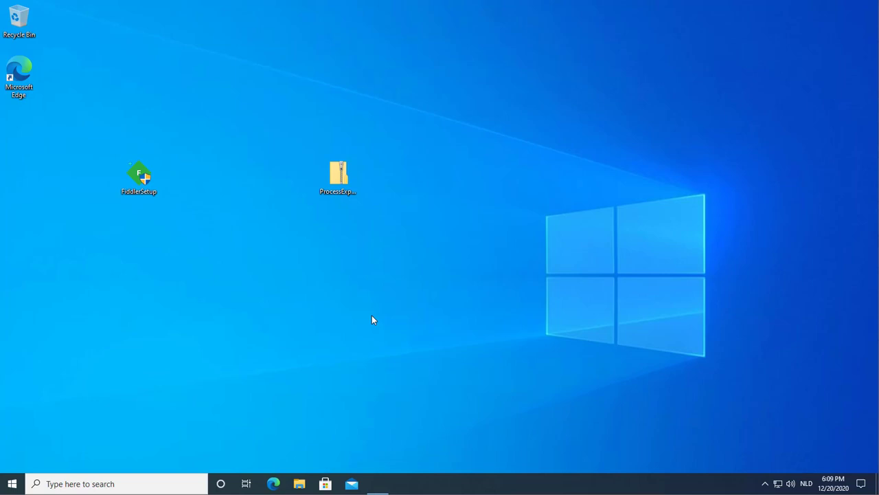
{"action": "double_click", "coordinate": [139, 176]}
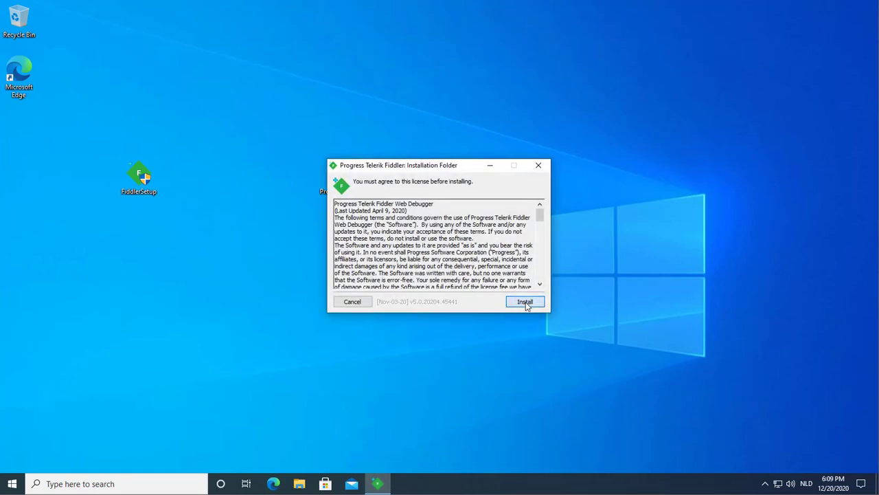
{"action": "left_click", "coordinate": [524, 302]}
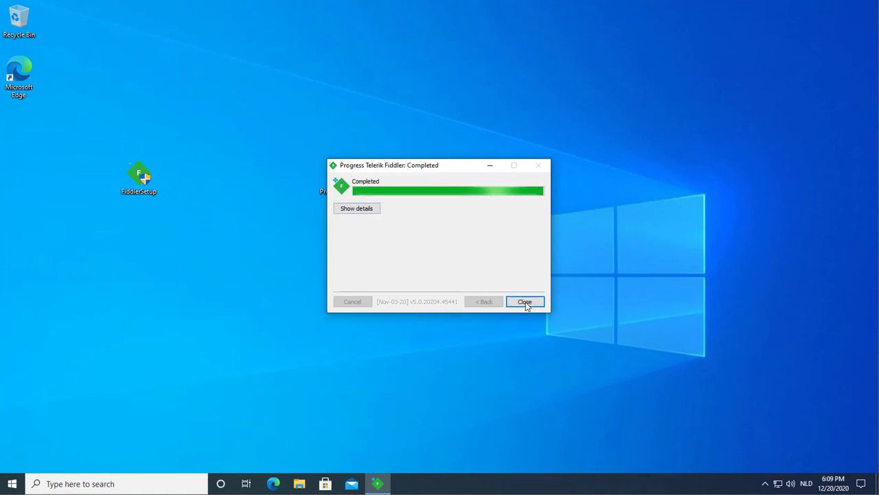
{"action": "left_click", "coordinate": [525, 302]}
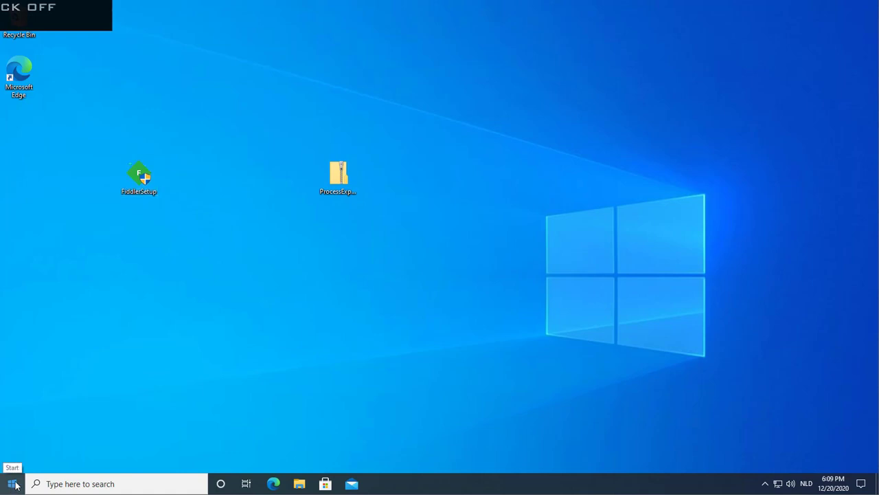
Launch Fiddler 4 from the Start menu and dismiss the AppContainer Configuration warning.
{"action": "left_click", "coordinate": [11, 483]}
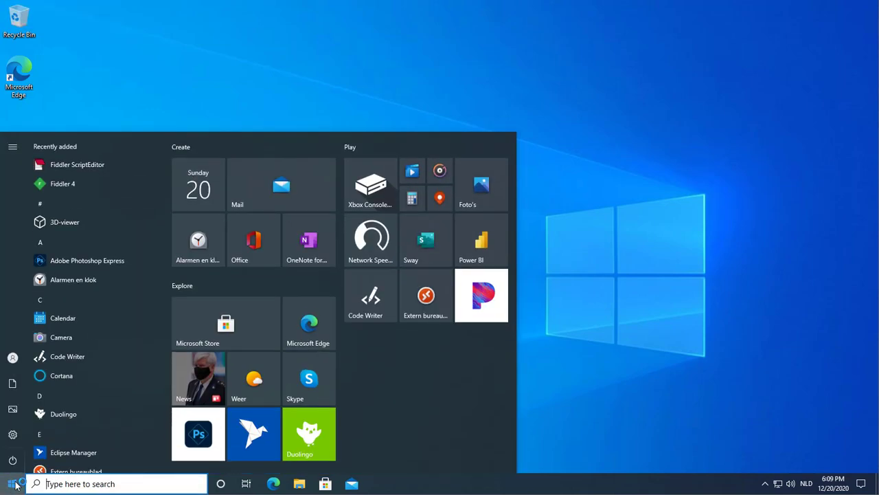
{"action": "mouse_move", "coordinate": [66, 195]}
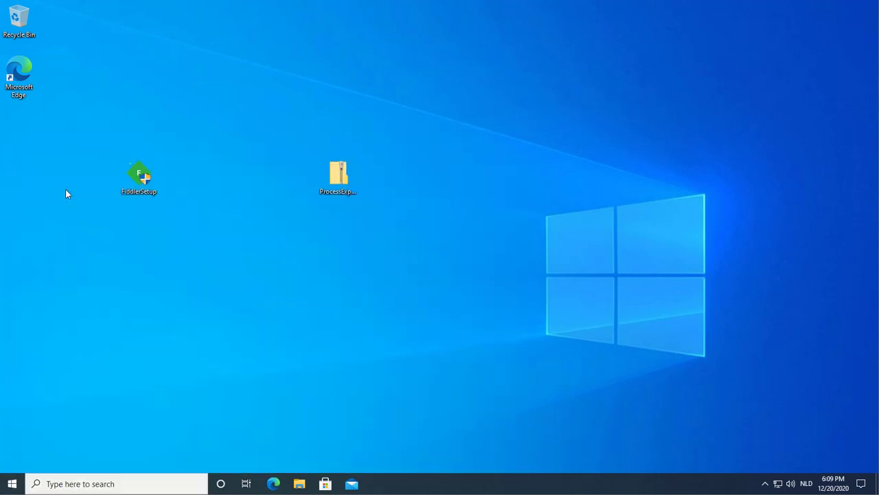
{"action": "double_click", "coordinate": [137, 176]}
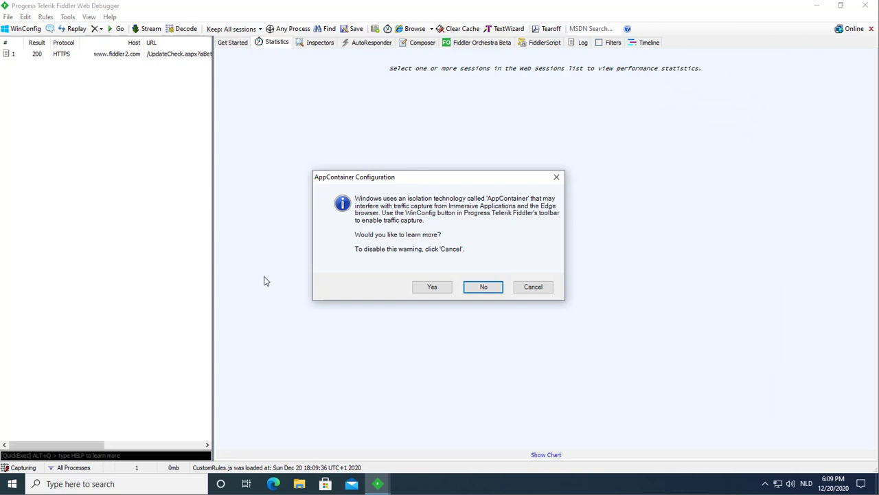
{"action": "left_click", "coordinate": [484, 287]}
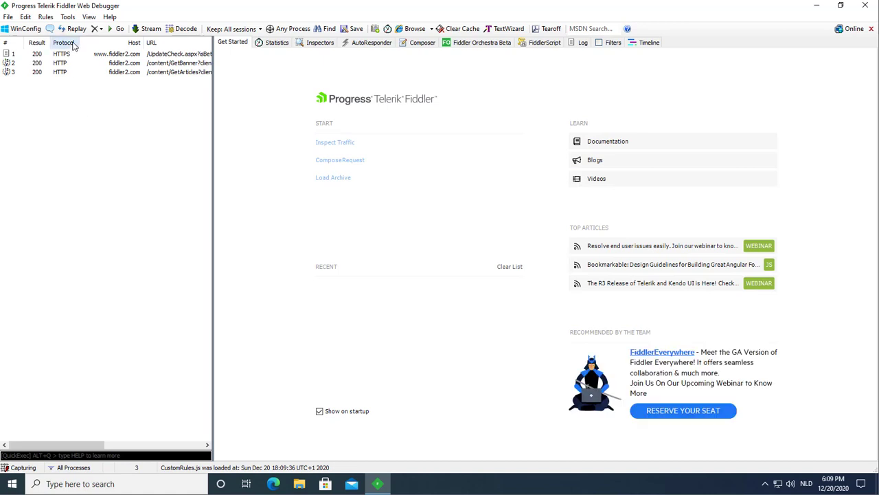
Enable Decrypt HTTPS traffic in Fiddler's Options HTTPS settings.
{"action": "left_click", "coordinate": [24, 17]}
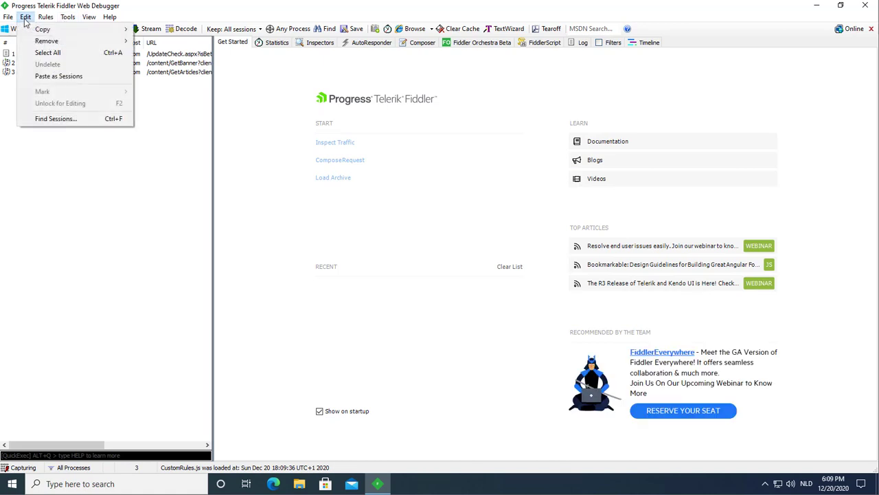
{"action": "left_click", "coordinate": [68, 17]}
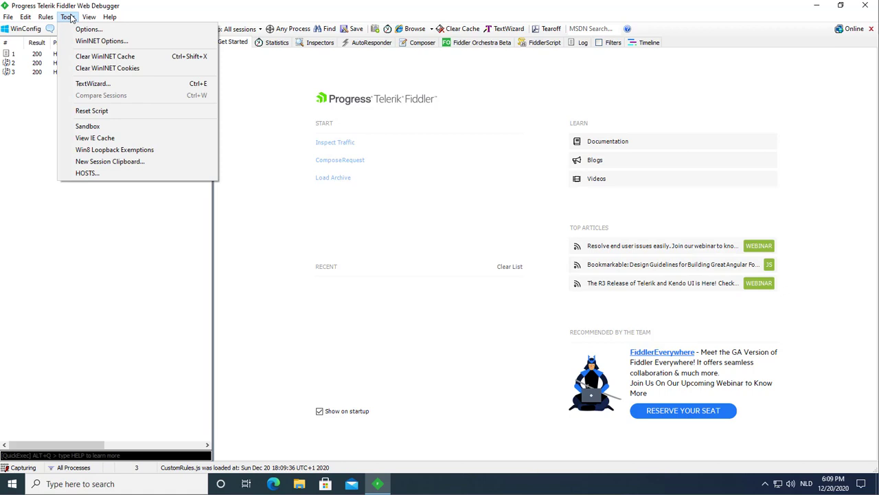
{"action": "mouse_move", "coordinate": [88, 29]}
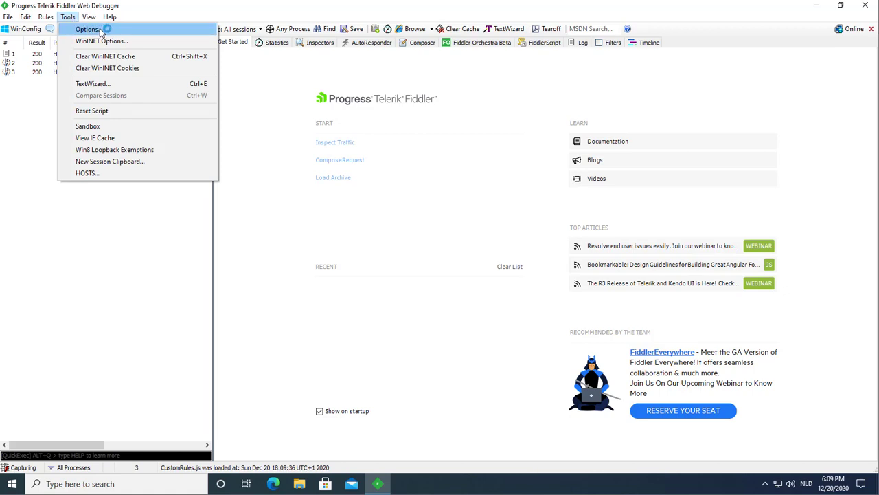
{"action": "left_click", "coordinate": [87, 29]}
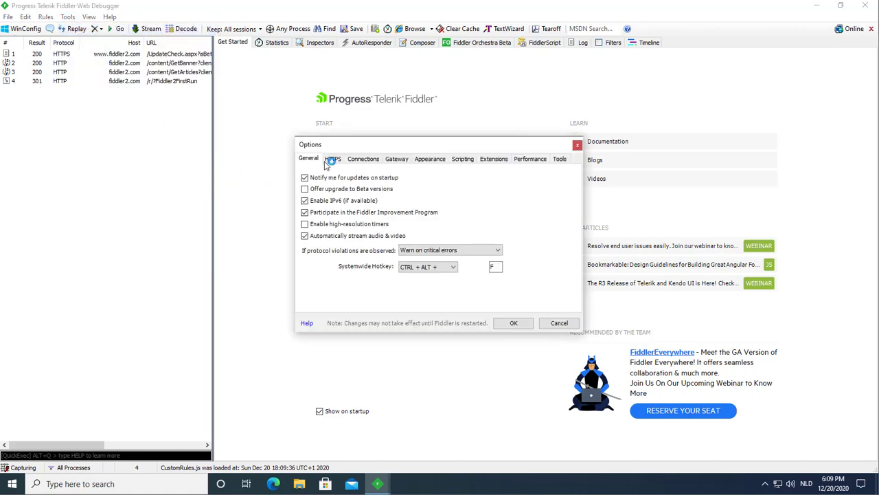
{"action": "left_click", "coordinate": [334, 159]}
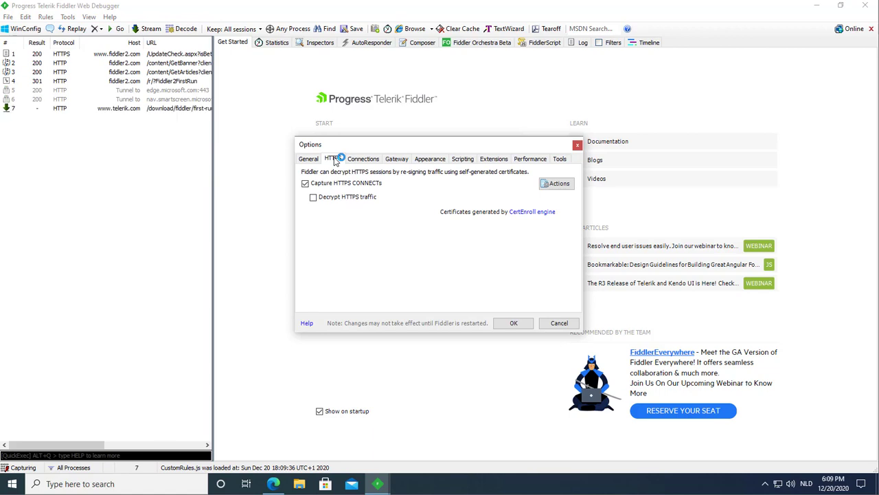
{"action": "left_click", "coordinate": [313, 197]}
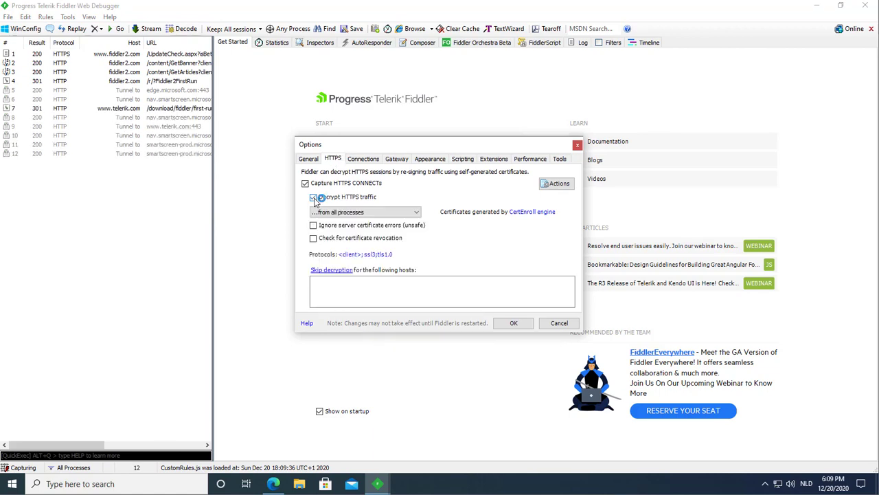
{"action": "left_click", "coordinate": [313, 196]}
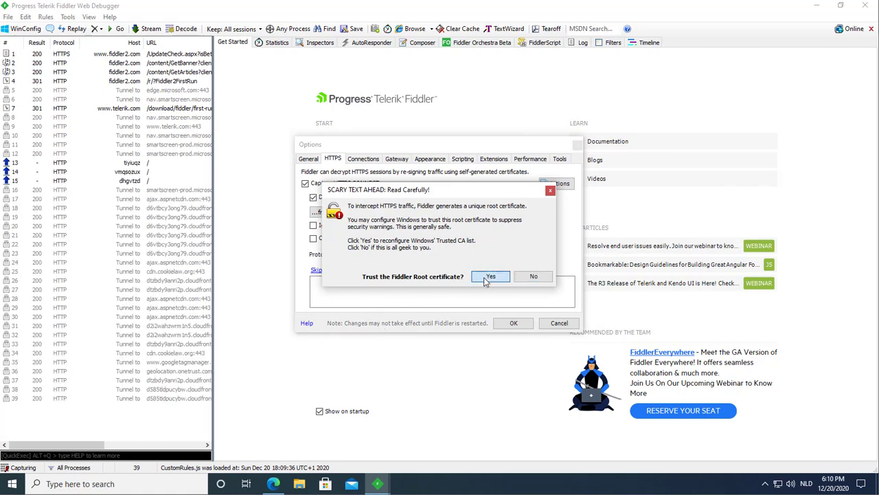
Trust the DO_NOT_TRUST_FiddlerRoot certificate and confirm adding it to the Machine Root List.
{"action": "left_click", "coordinate": [490, 275]}
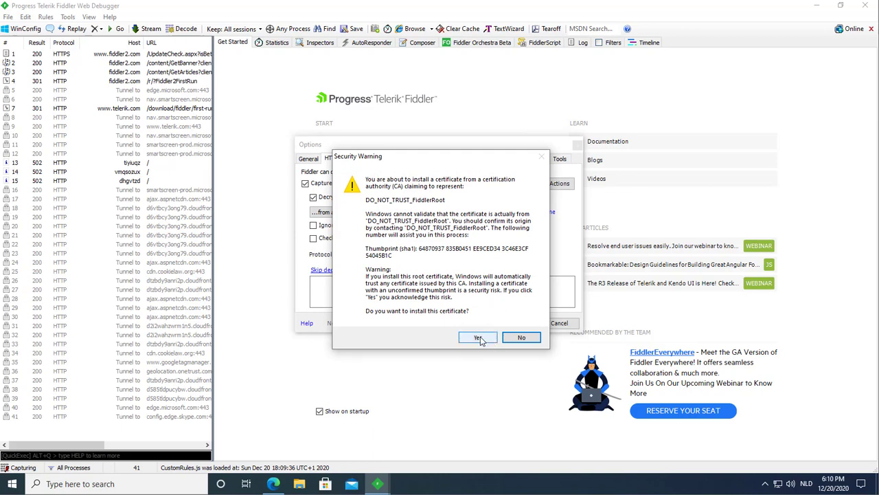
{"action": "left_click", "coordinate": [478, 338]}
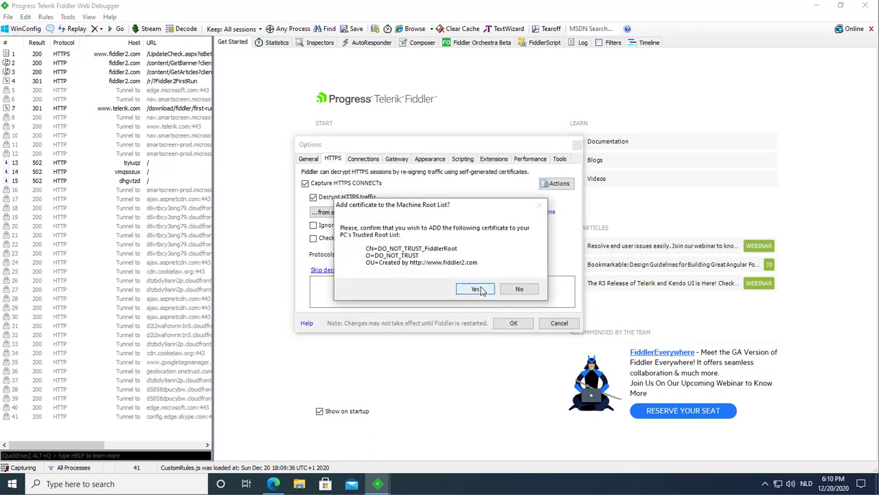
{"action": "left_click", "coordinate": [476, 289]}
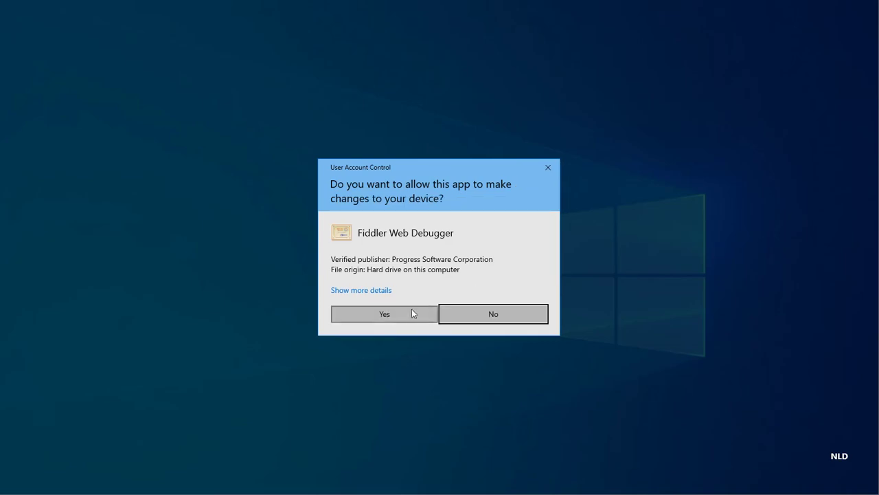
{"action": "left_click", "coordinate": [385, 314]}
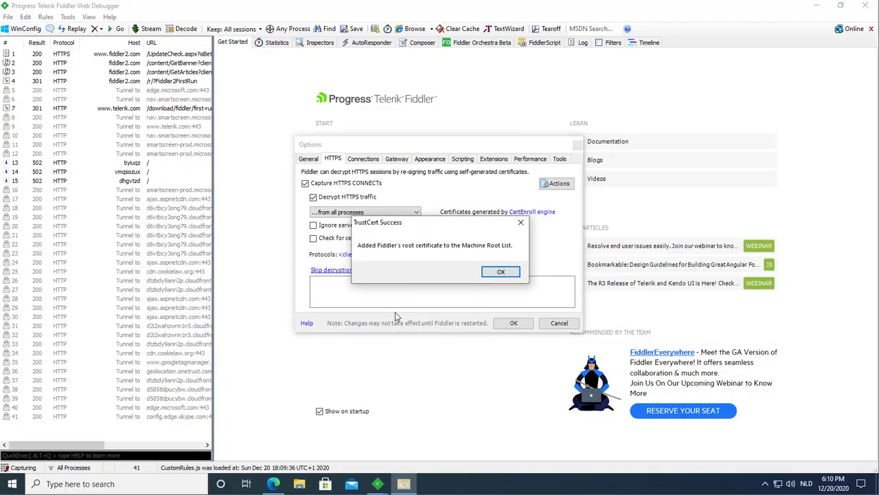
{"action": "left_click", "coordinate": [500, 272]}
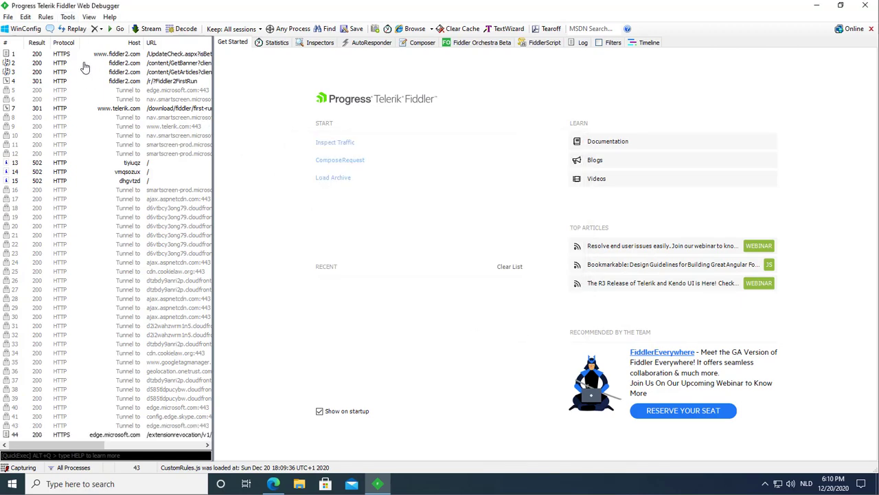
{"action": "left_click", "coordinate": [67, 17]}
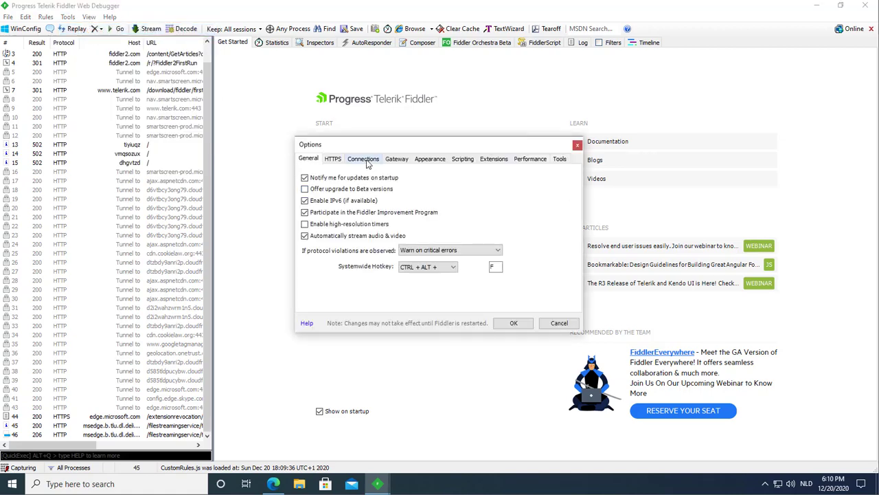
{"action": "left_click", "coordinate": [363, 159]}
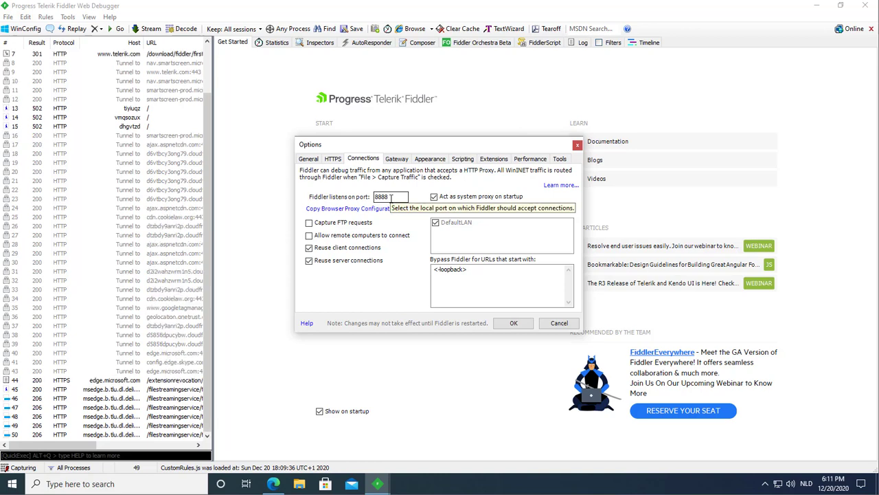
{"action": "mouse_move", "coordinate": [429, 253]}
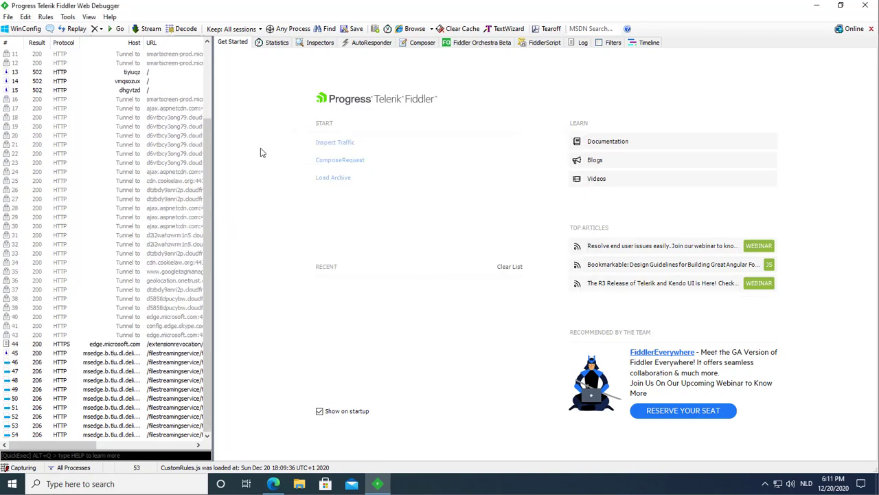
{"action": "left_click", "coordinate": [68, 17]}
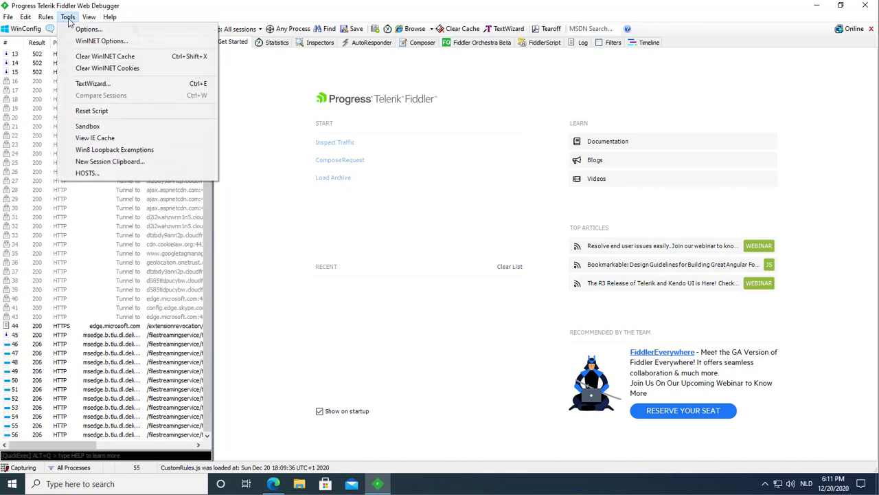
{"action": "mouse_move", "coordinate": [101, 41]}
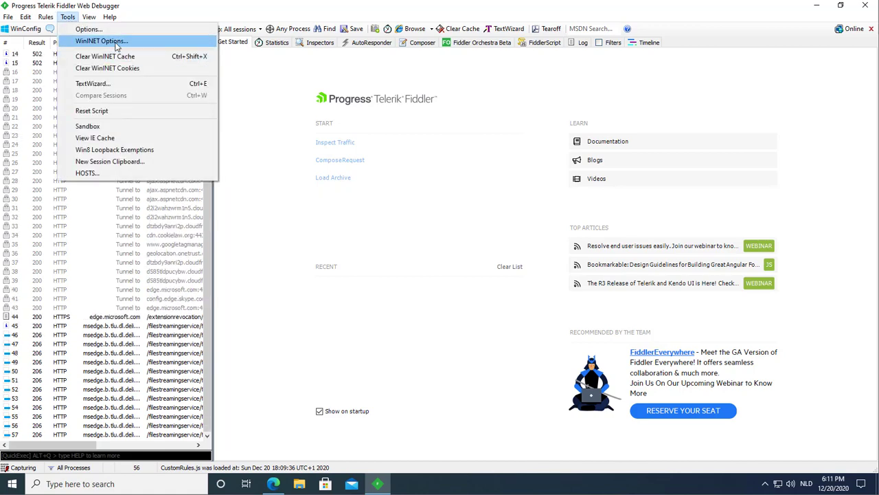
{"action": "mouse_move", "coordinate": [314, 214]}
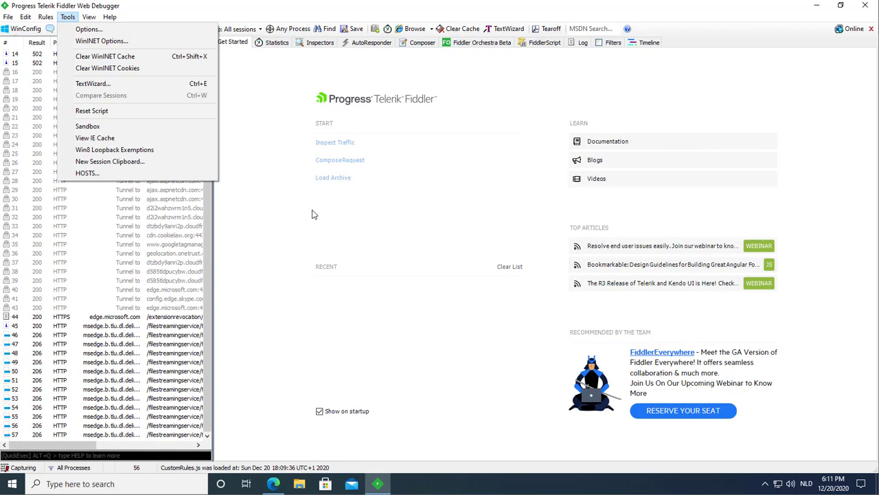
{"action": "left_click", "coordinate": [414, 243]}
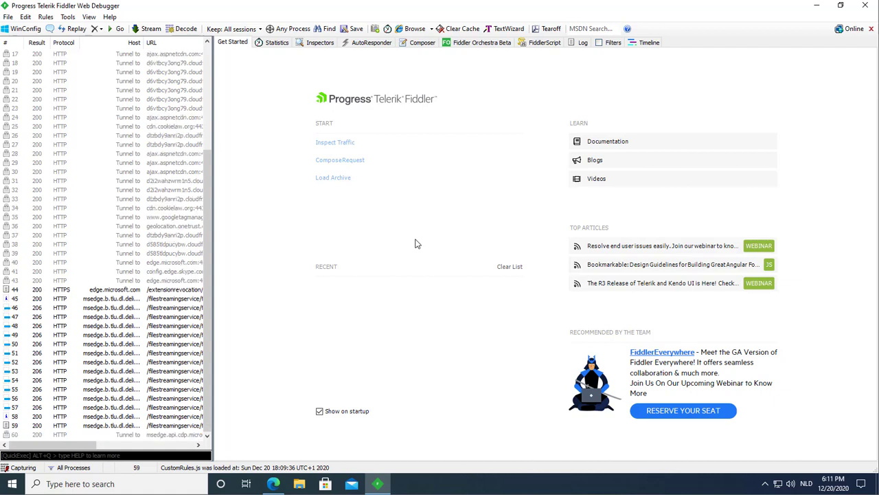
From an admin Command Prompt, run netsh winhttp set proxy 127.0.0.1:8888.
{"action": "left_click", "coordinate": [11, 484]}
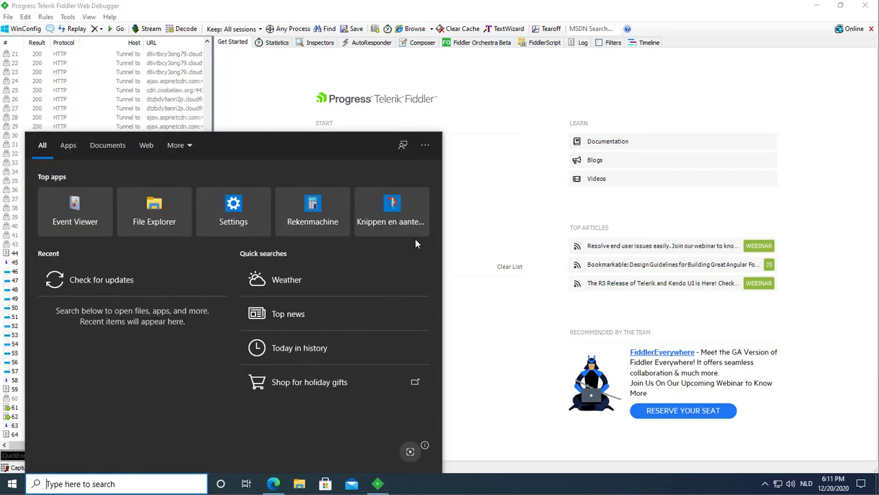
{"action": "type", "text": "cmd"}
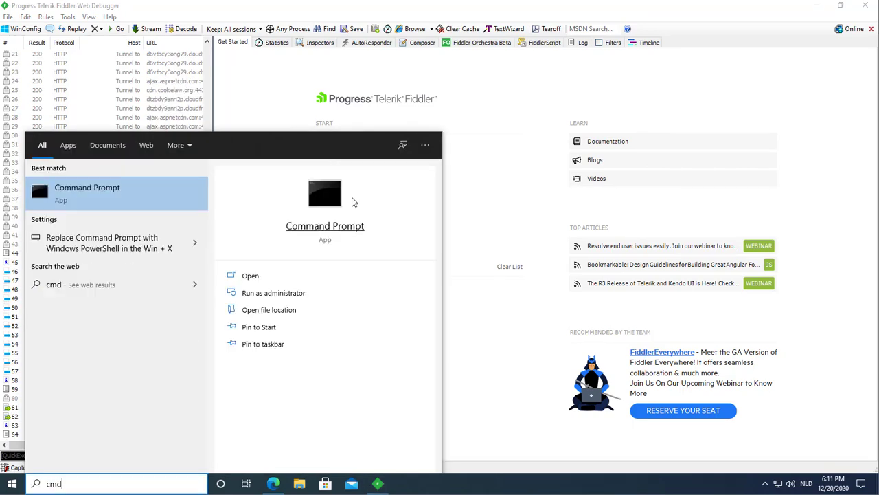
{"action": "mouse_move", "coordinate": [281, 291]}
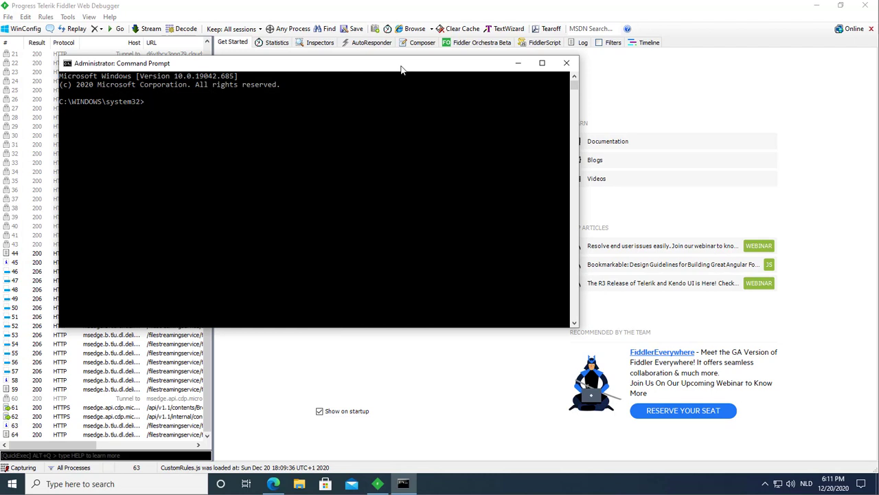
{"action": "type", "text": "netsh winhttp set p"}
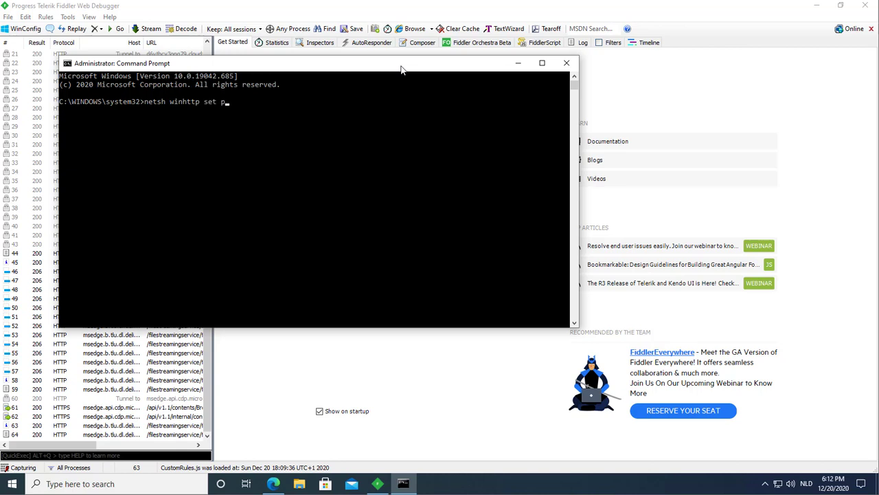
{"action": "type", "text": "roxy 1"}
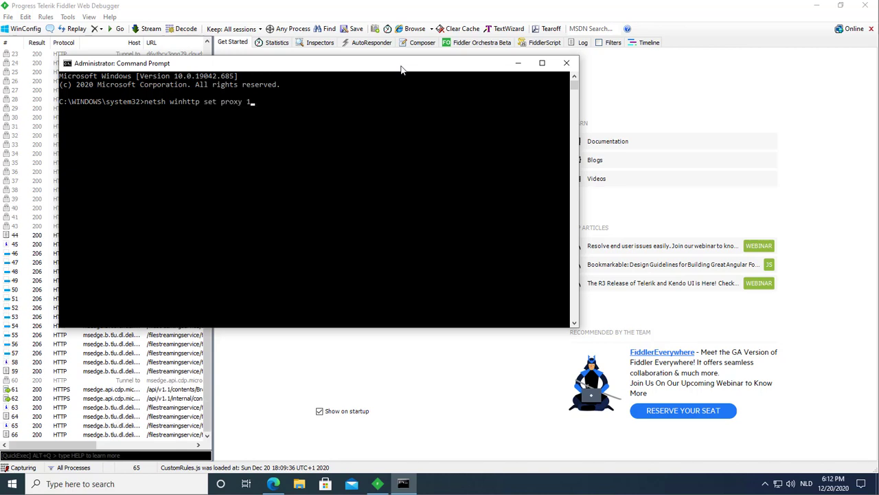
{"action": "type", "text": "27.0.0.1"}
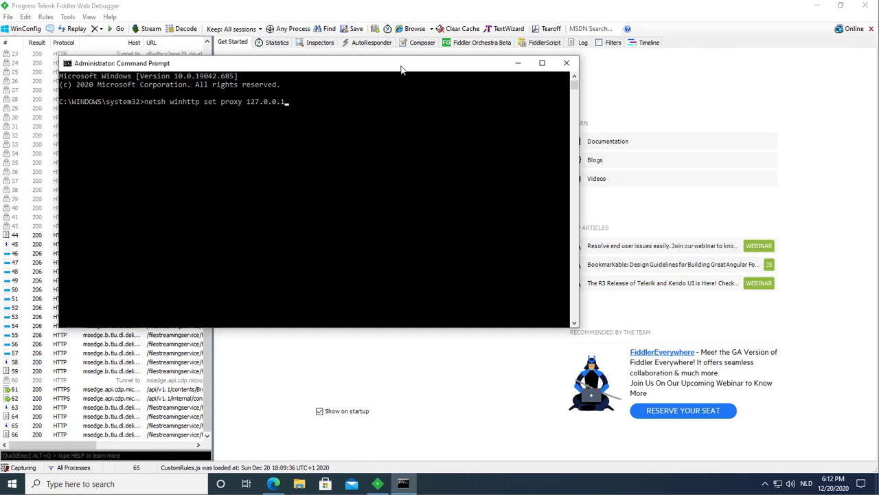
{"action": "type", "text": ":888"}
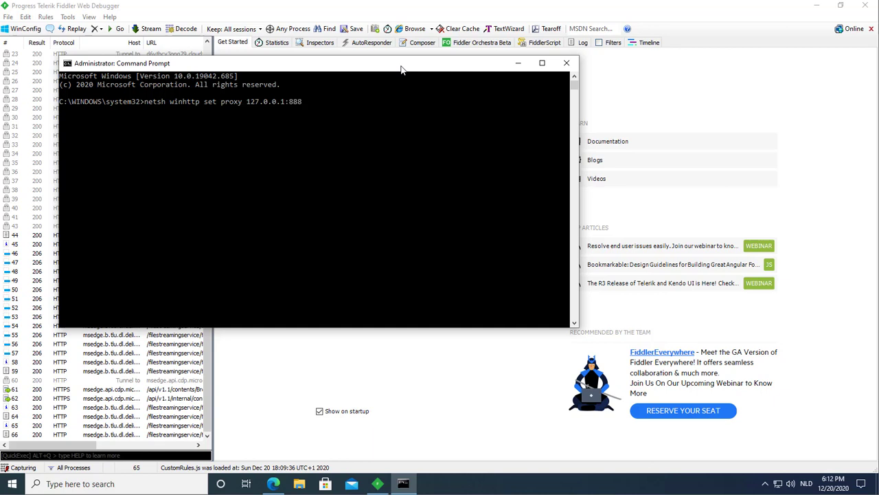
{"action": "key", "text": "Return"}
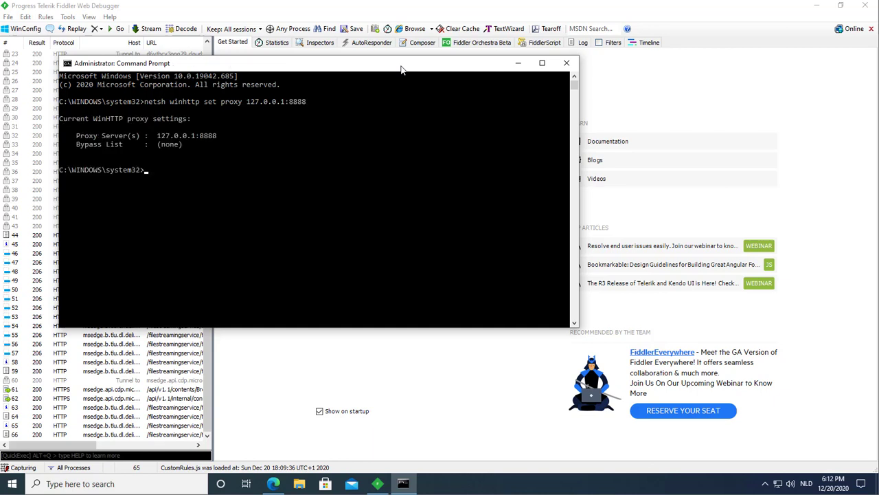
{"action": "mouse_move", "coordinate": [291, 272]}
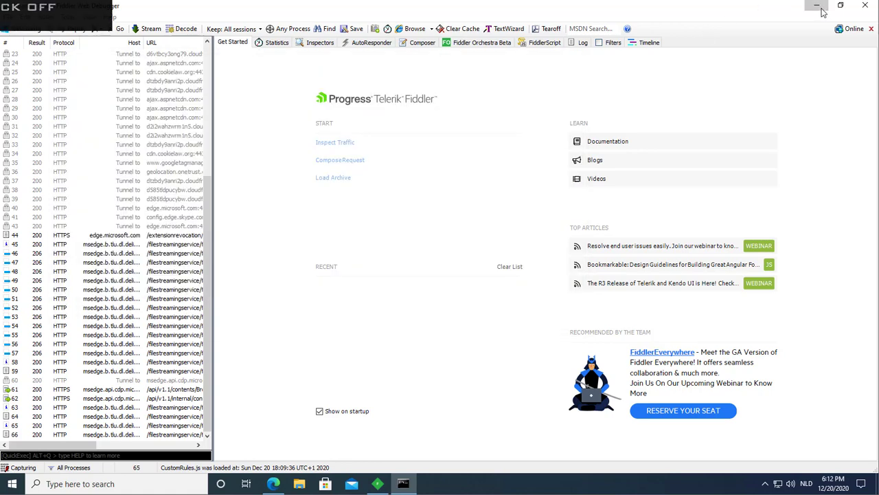
Minimize Fiddler, close Command Prompt and the installer page, and open the ProcessExplorer archive.
{"action": "left_click", "coordinate": [816, 5]}
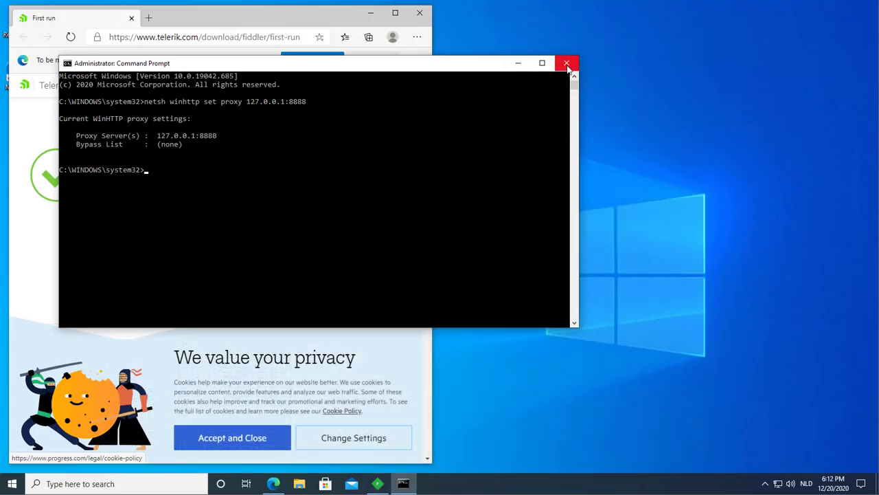
{"action": "left_click", "coordinate": [566, 63]}
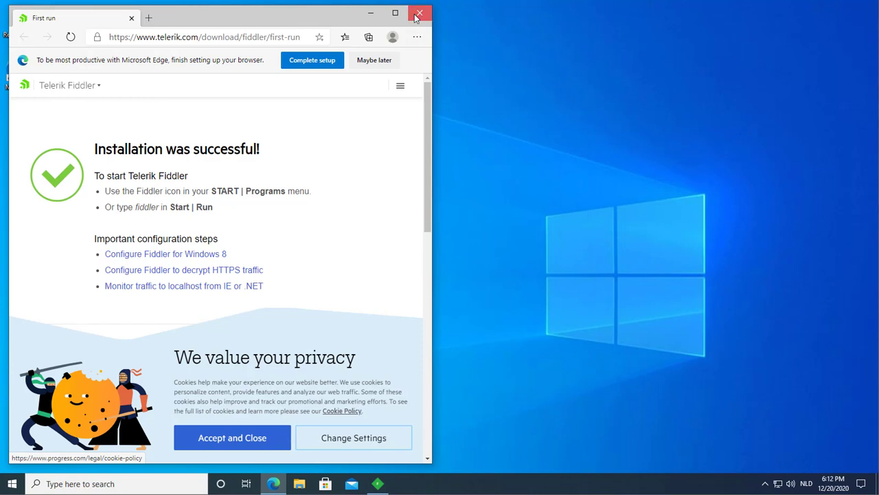
{"action": "left_click", "coordinate": [419, 14]}
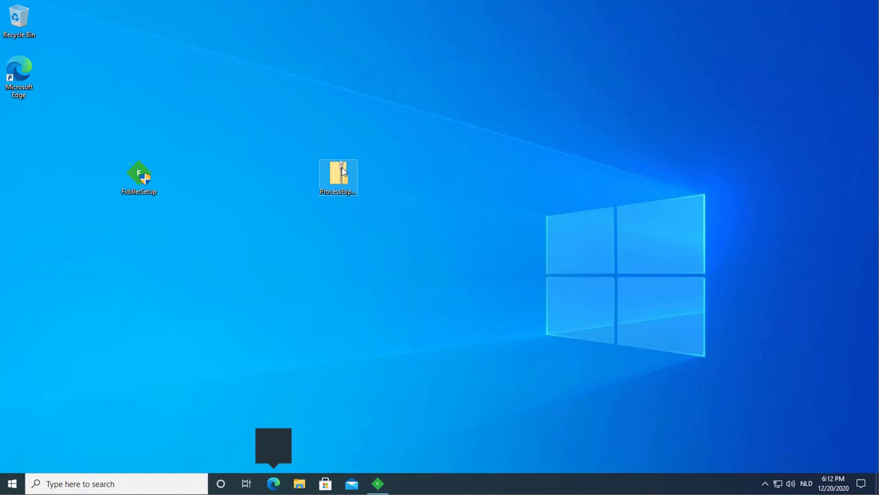
{"action": "double_click", "coordinate": [338, 173]}
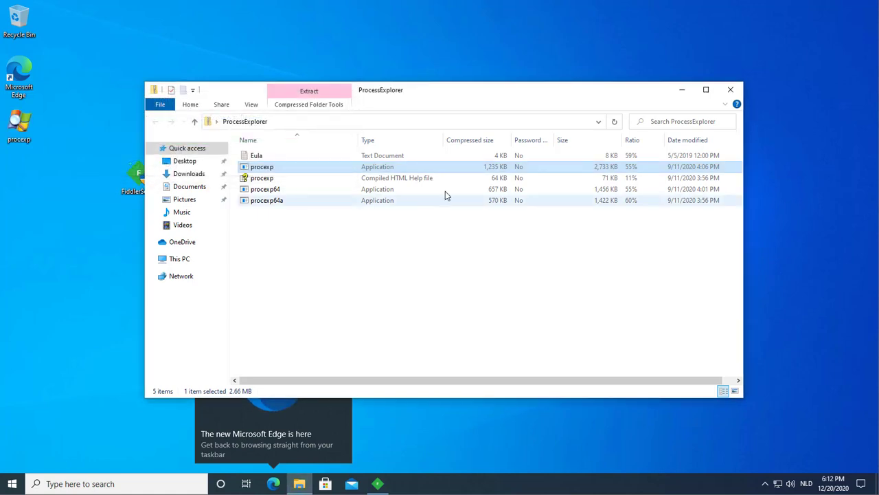
{"action": "mouse_move", "coordinate": [736, 105]}
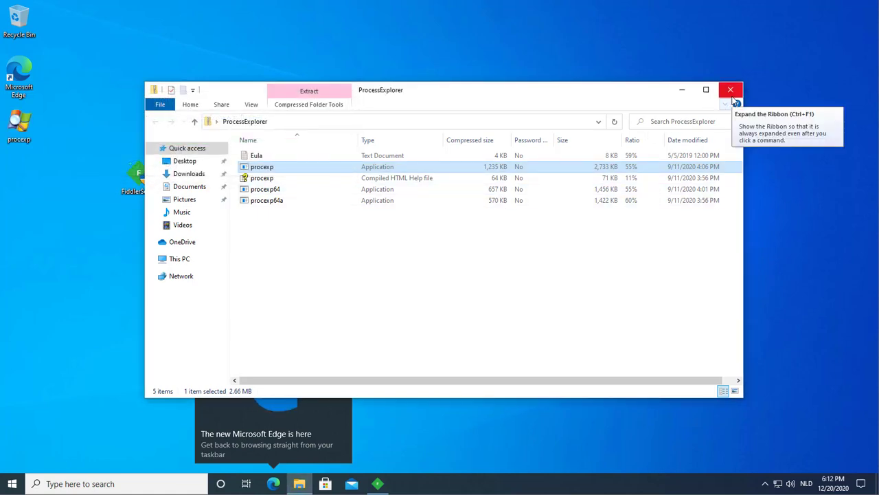
Close the archive, dismiss the Edge notice and centre the launched Process Explorer window.
{"action": "left_click", "coordinate": [731, 90]}
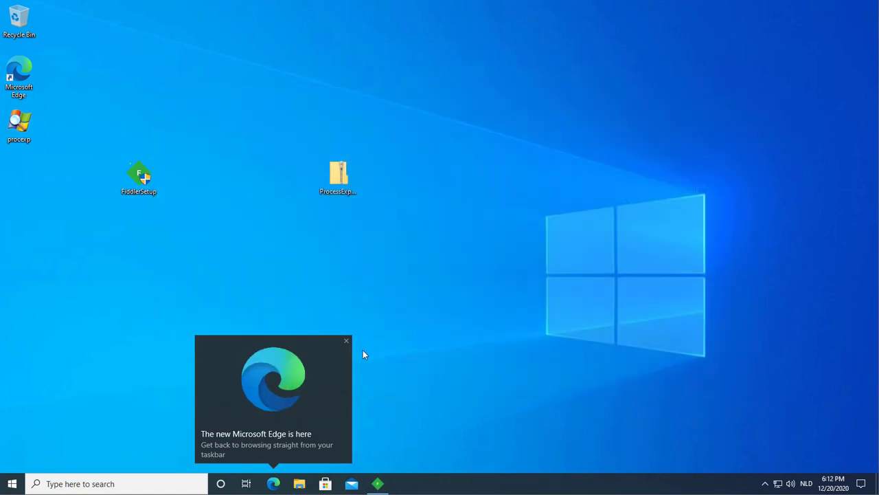
{"action": "left_click", "coordinate": [346, 341]}
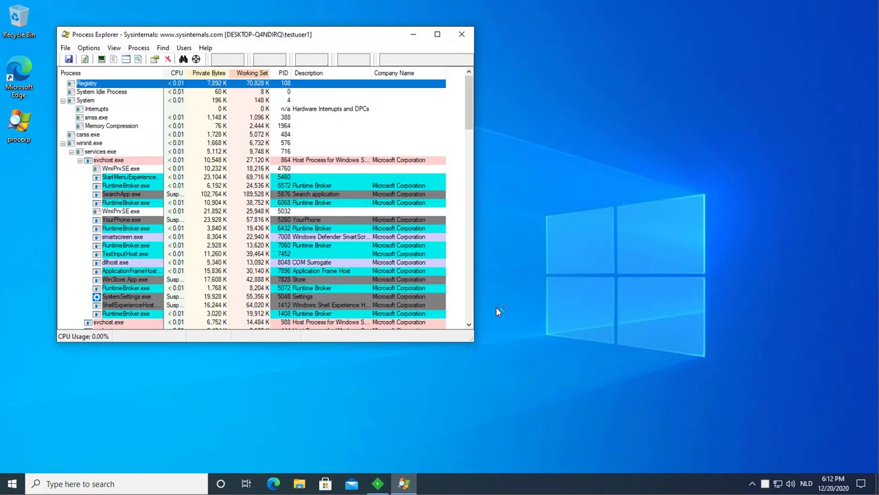
{"action": "left_click_drag", "start_coordinate": [263, 33], "coordinate": [439, 46]}
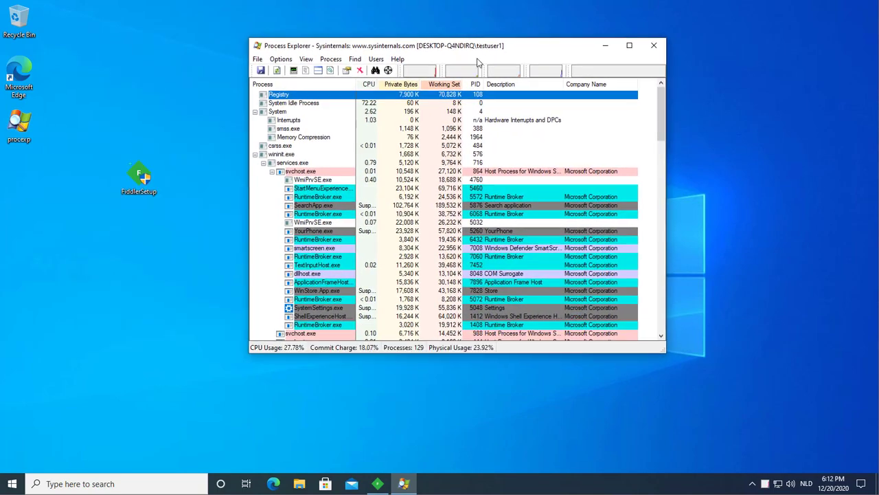
{"action": "left_click", "coordinate": [377, 483]}
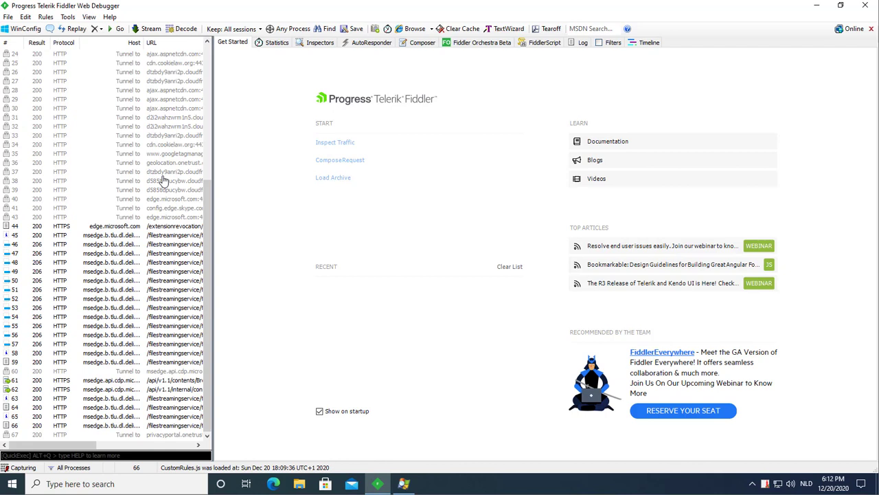
{"action": "mouse_move", "coordinate": [96, 195]}
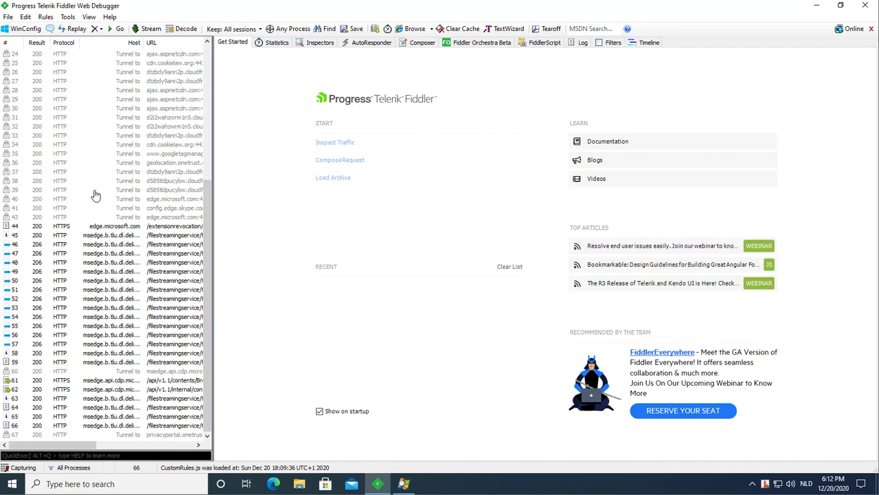
{"action": "mouse_move", "coordinate": [103, 191]}
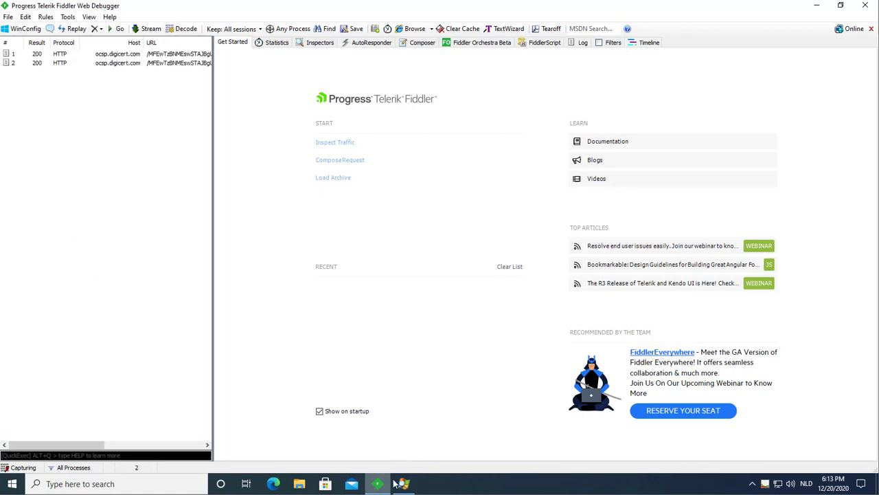
Bring Process Explorer to the front and select vmtoolsd.exe in the process list.
{"action": "left_click", "coordinate": [403, 484]}
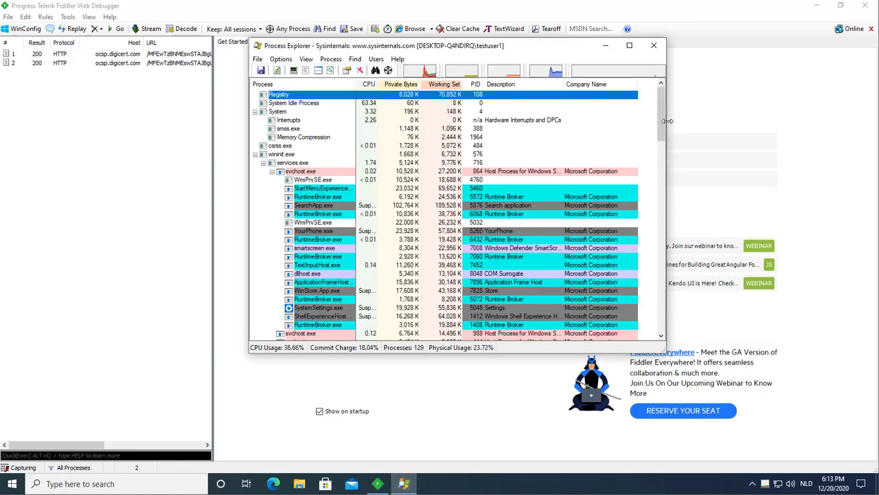
{"action": "scroll", "scroll_direction": "down", "scroll_amount": 3}
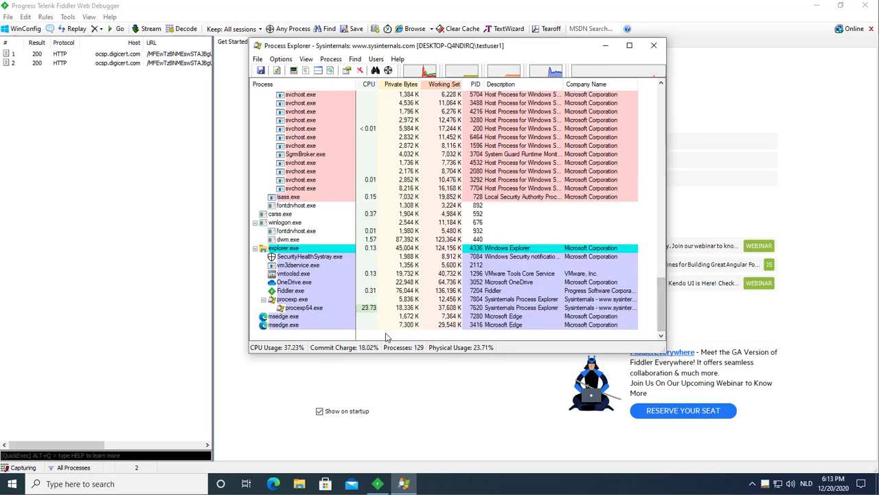
{"action": "left_click", "coordinate": [294, 273]}
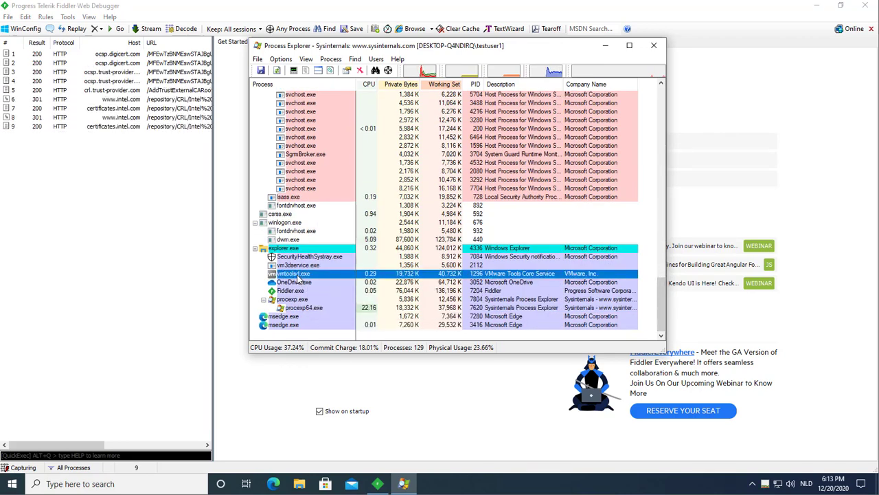
Check vmtoolsd.exe on VirusTotal, accept its terms, and select a captured virustotal.com session in Fiddler.
{"action": "right_click", "coordinate": [294, 273]}
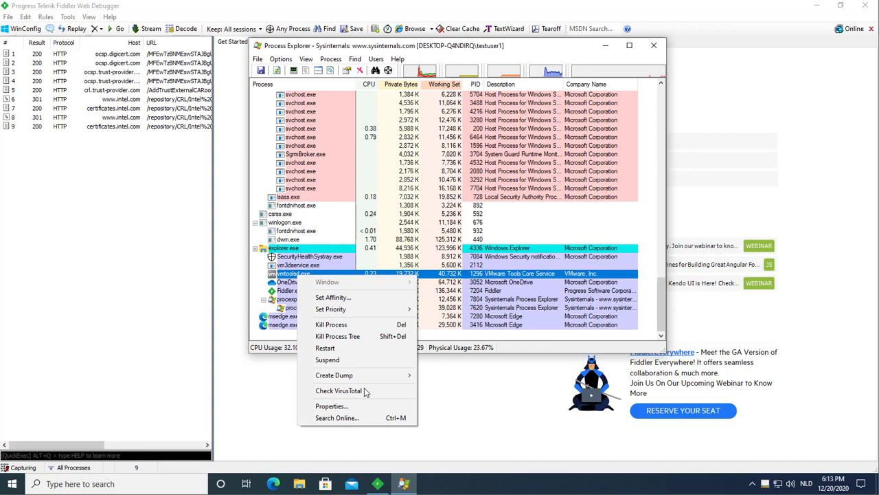
{"action": "left_click", "coordinate": [338, 390]}
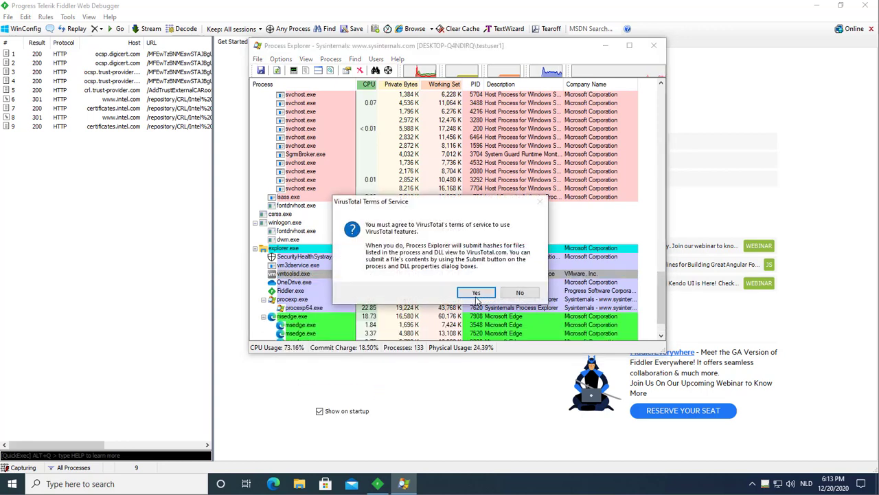
{"action": "left_click", "coordinate": [475, 291]}
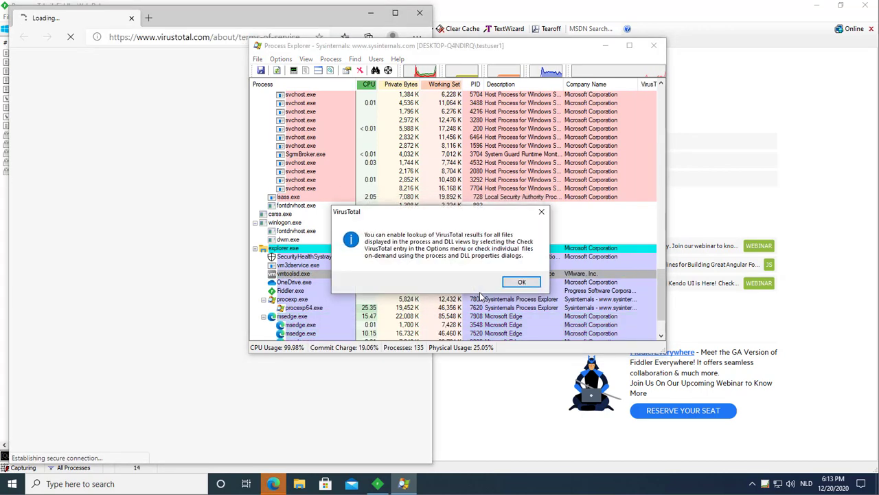
{"action": "left_click", "coordinate": [522, 281]}
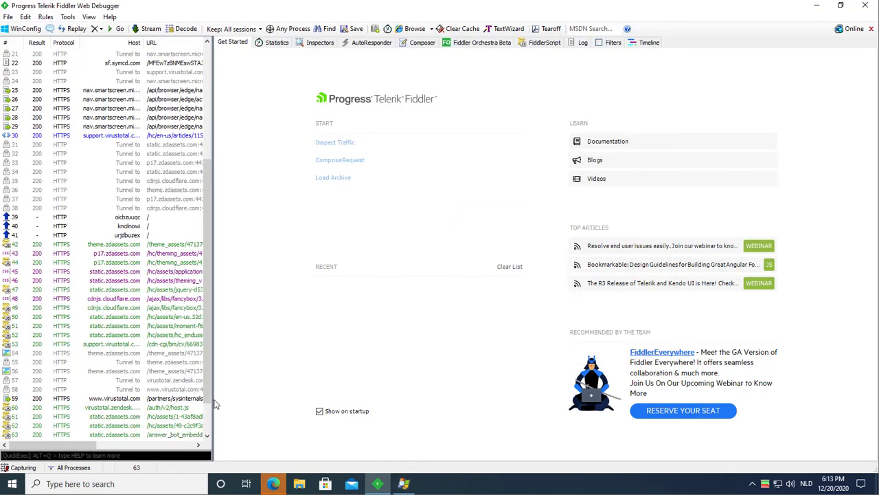
{"action": "left_click", "coordinate": [112, 351]}
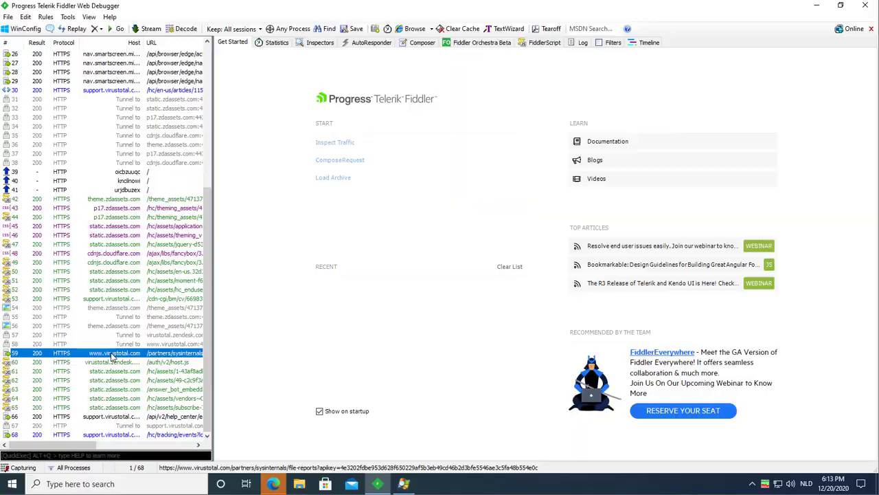